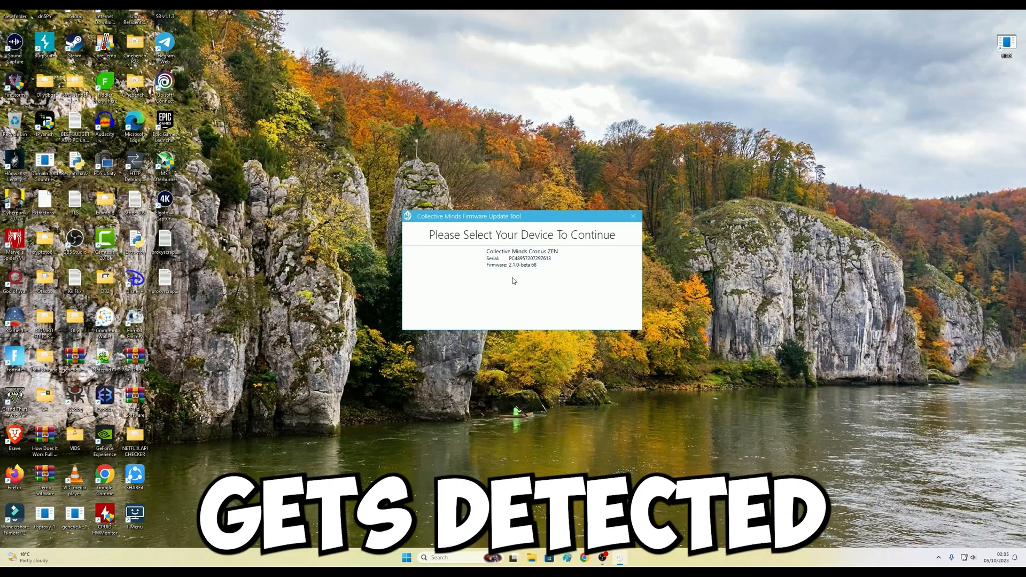
# Select the detected Cronus Zen and begin flashing firmware 2.1.0-beta.68
pyautogui.click(521, 257)
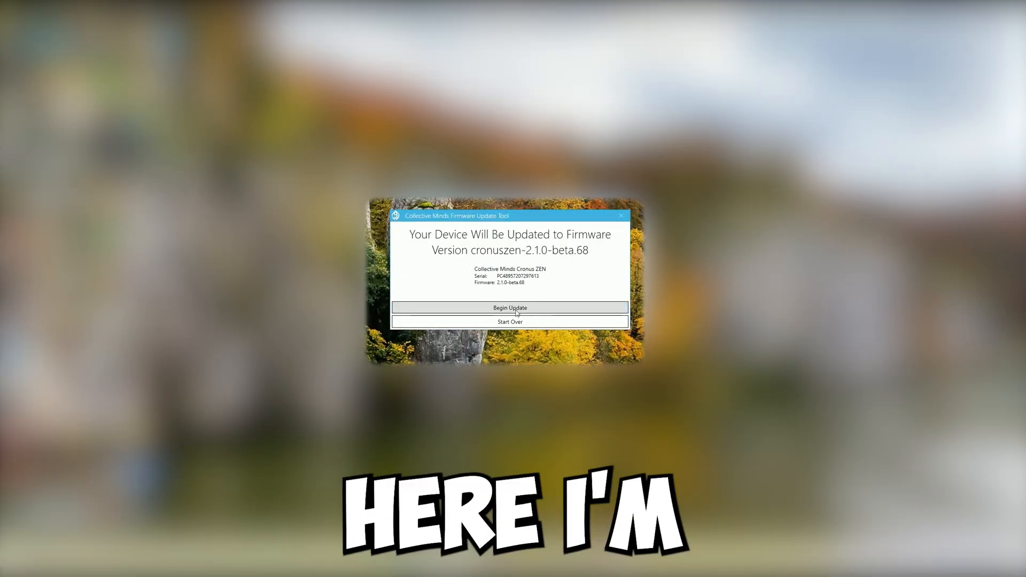
pyautogui.click(510, 308)
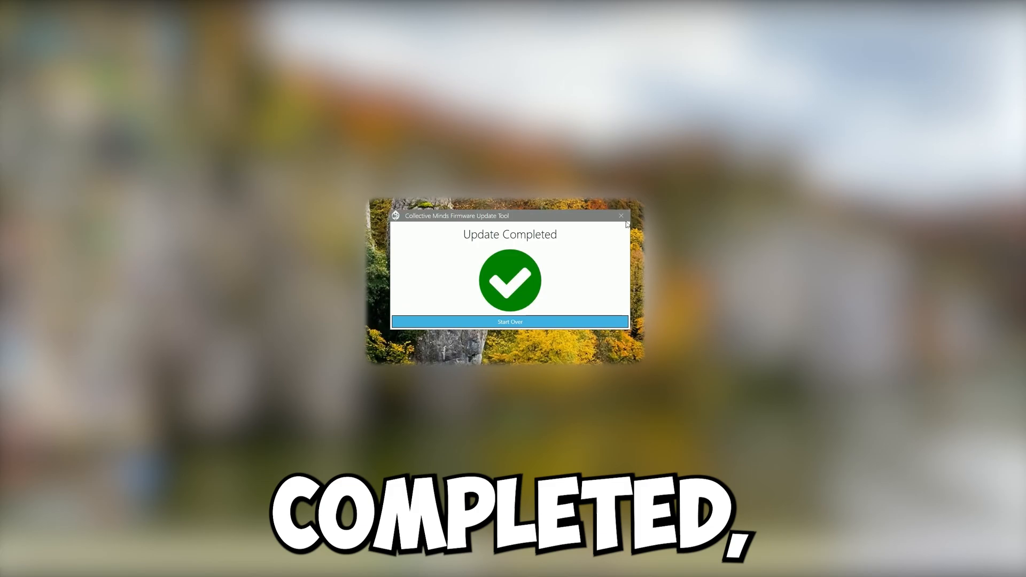
pyautogui.moveTo(621, 216)
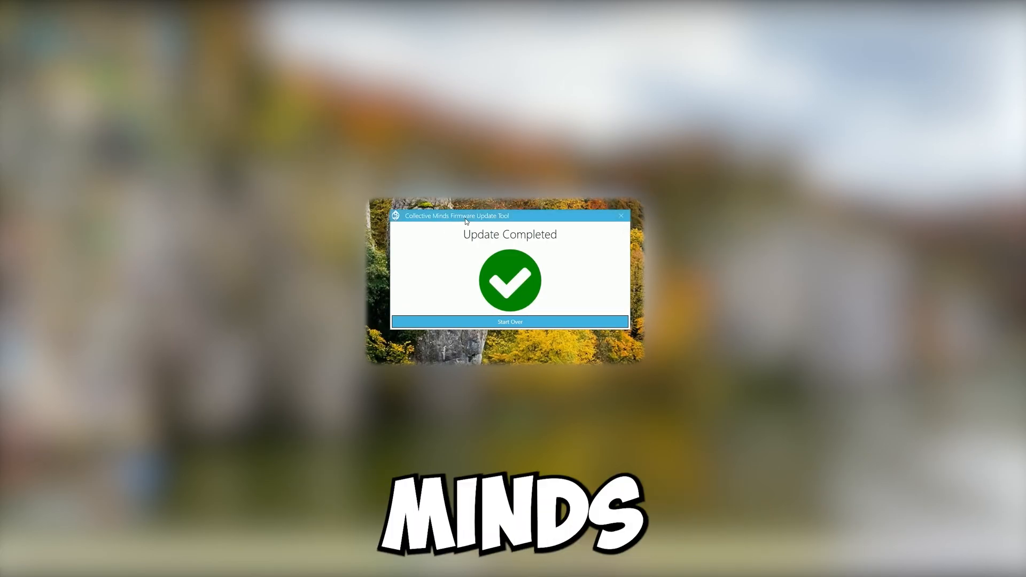
# Close the Collective Minds Firmware Update Tool
pyautogui.click(620, 216)
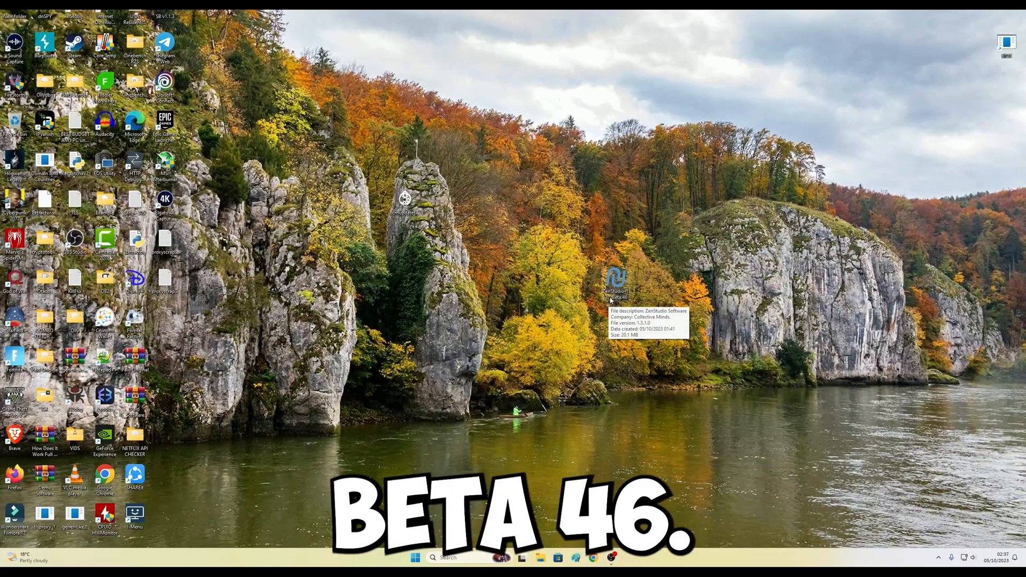
pyautogui.moveTo(653, 325)
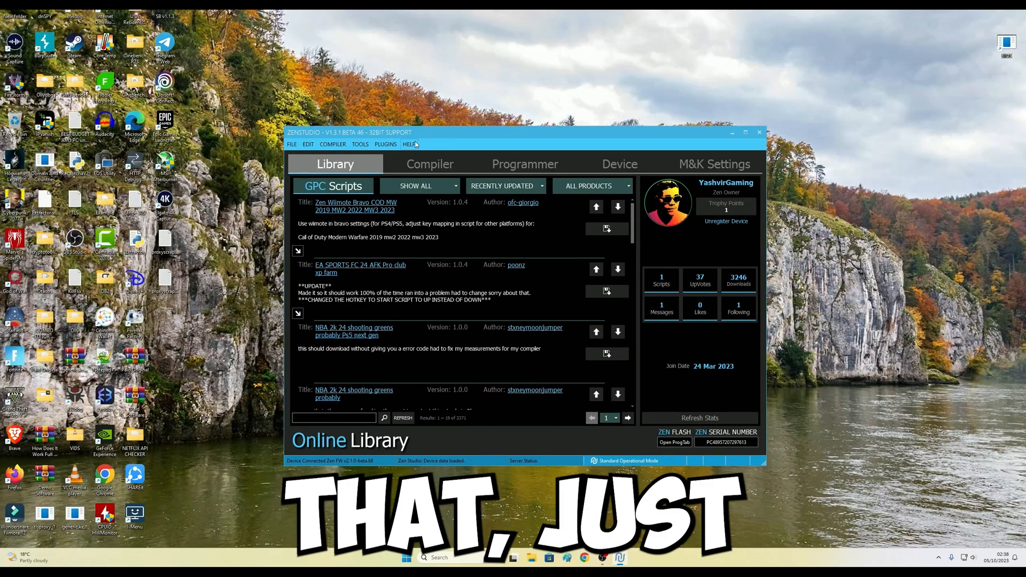
# Run Tools > Reset ZenStudio and confirm the full restore and restart
pyautogui.click(360, 144)
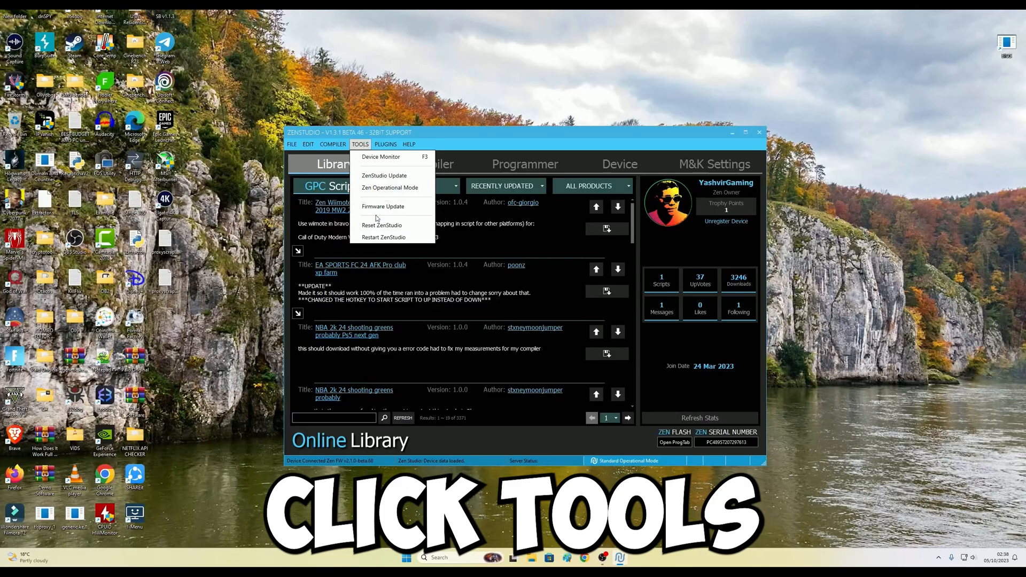
pyautogui.click(382, 225)
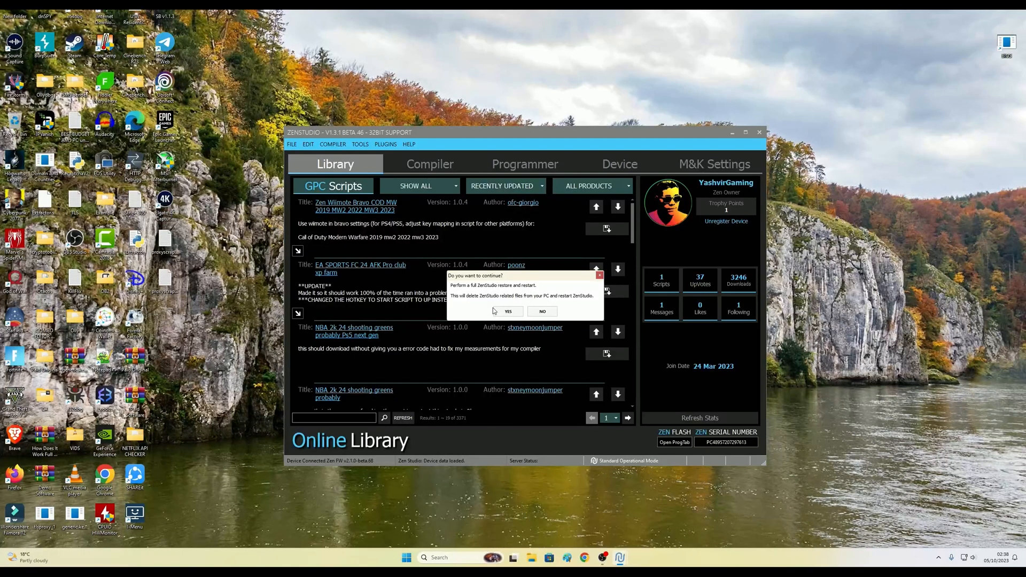
pyautogui.click(508, 311)
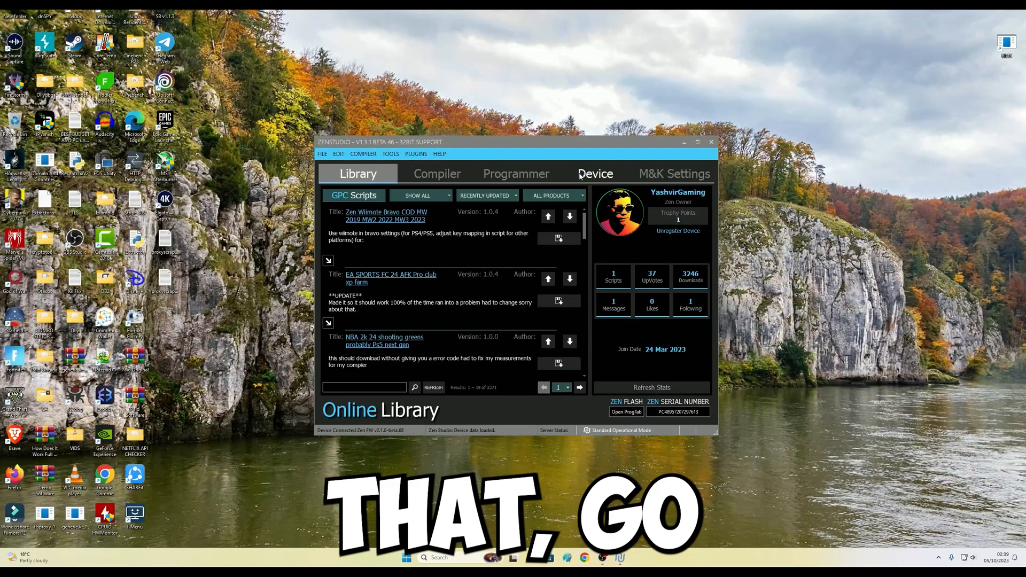
# In Device settings, leave the Emulator Output Protocol set to AUTO
pyautogui.click(595, 173)
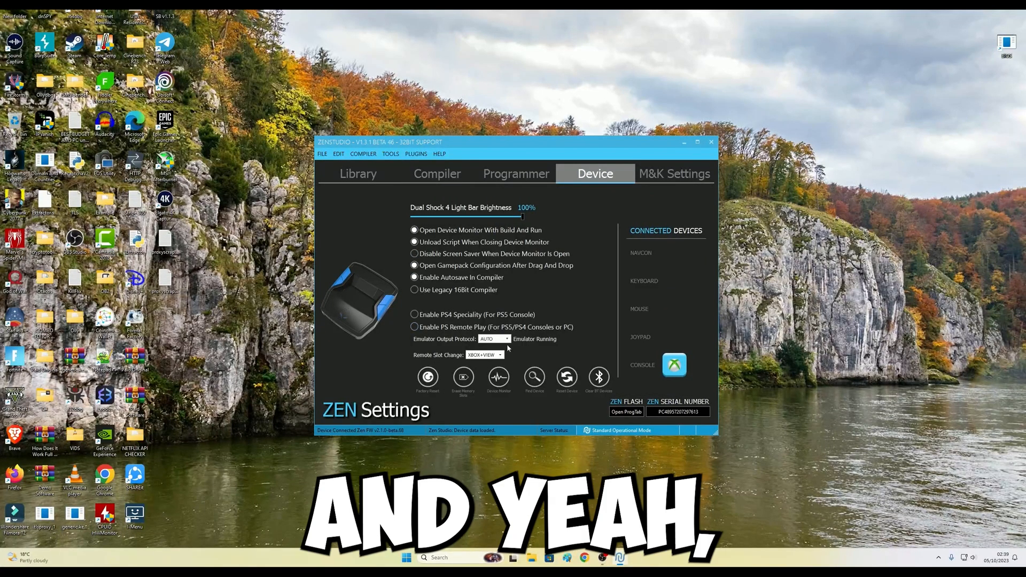
pyautogui.click(504, 355)
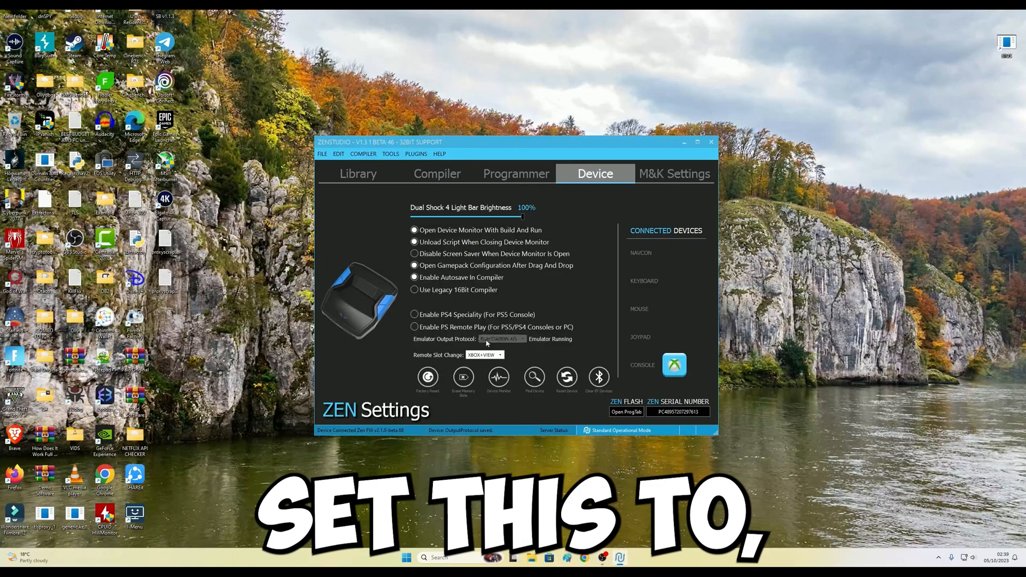
pyautogui.click(501, 355)
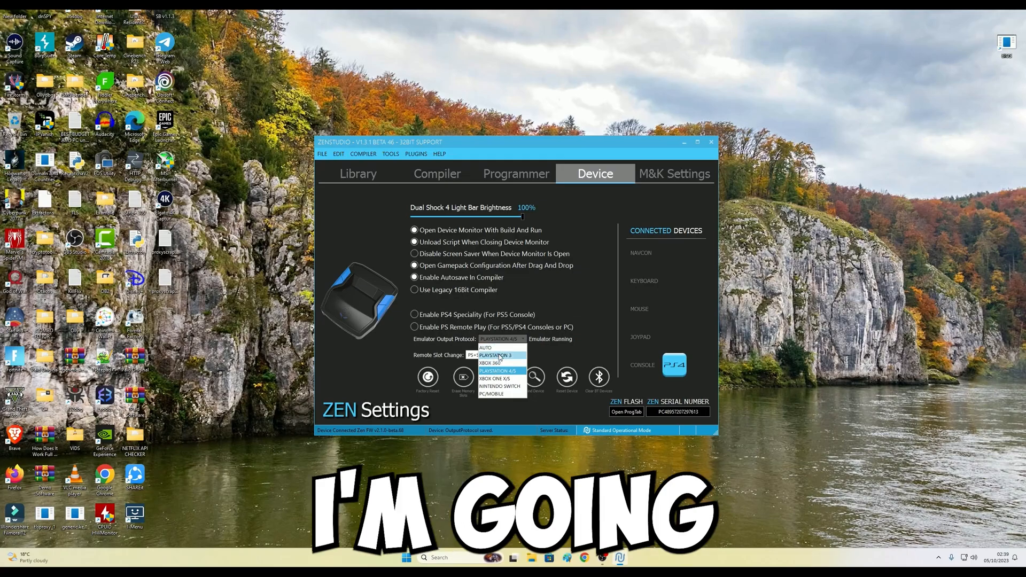
pyautogui.click(484, 348)
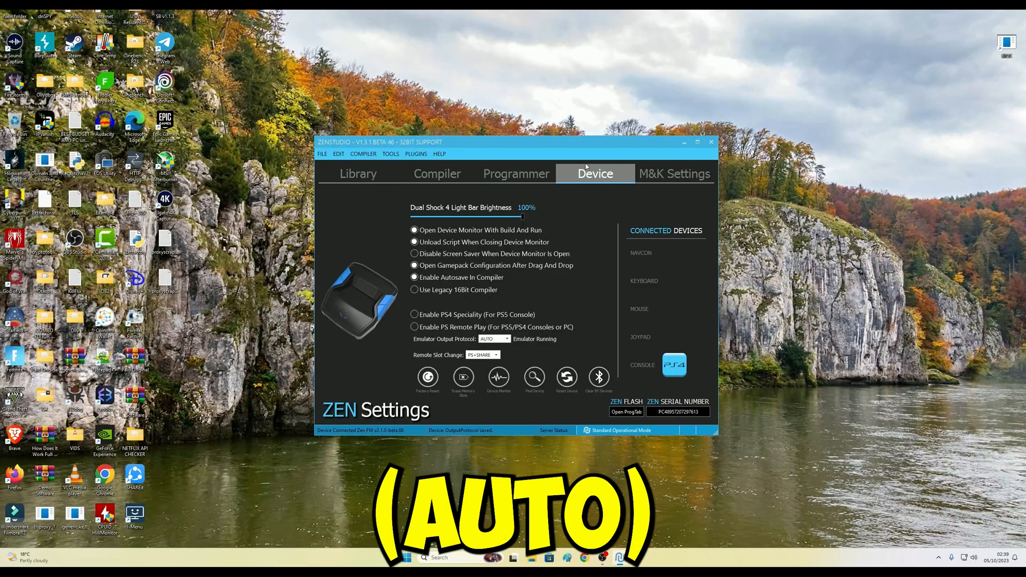
pyautogui.click(437, 173)
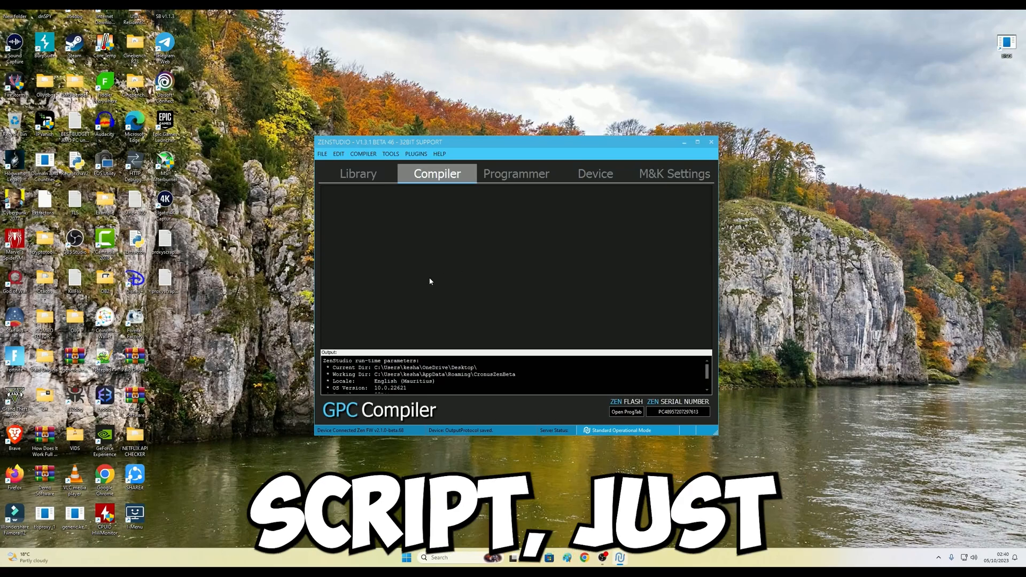
pyautogui.click(322, 154)
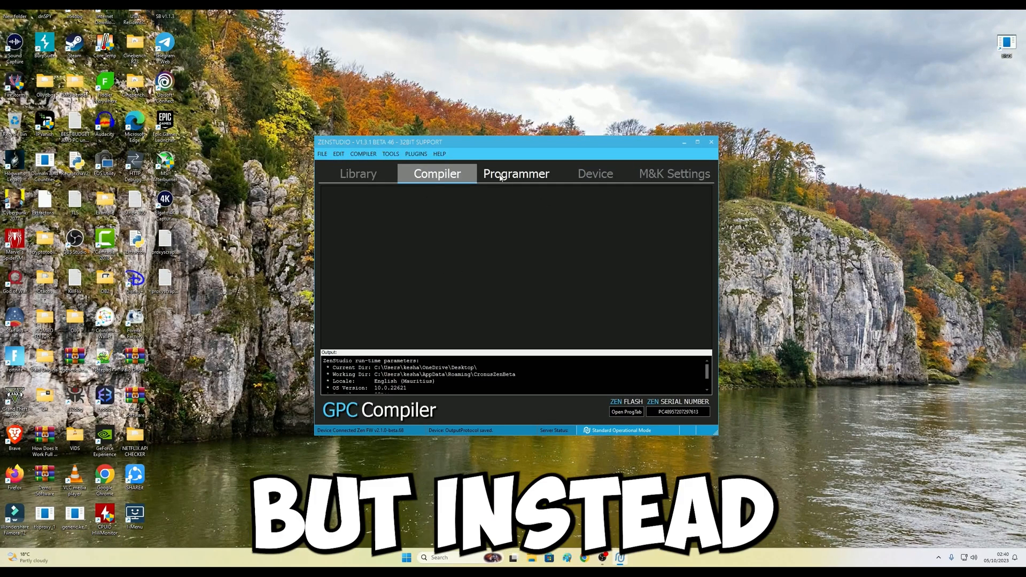
pyautogui.click(516, 173)
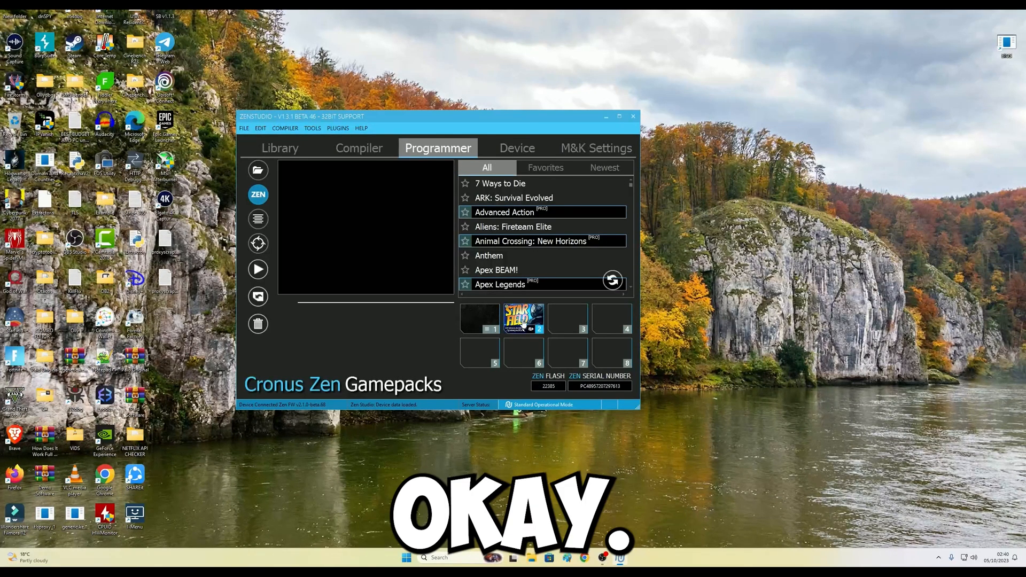
pyautogui.click(523, 319)
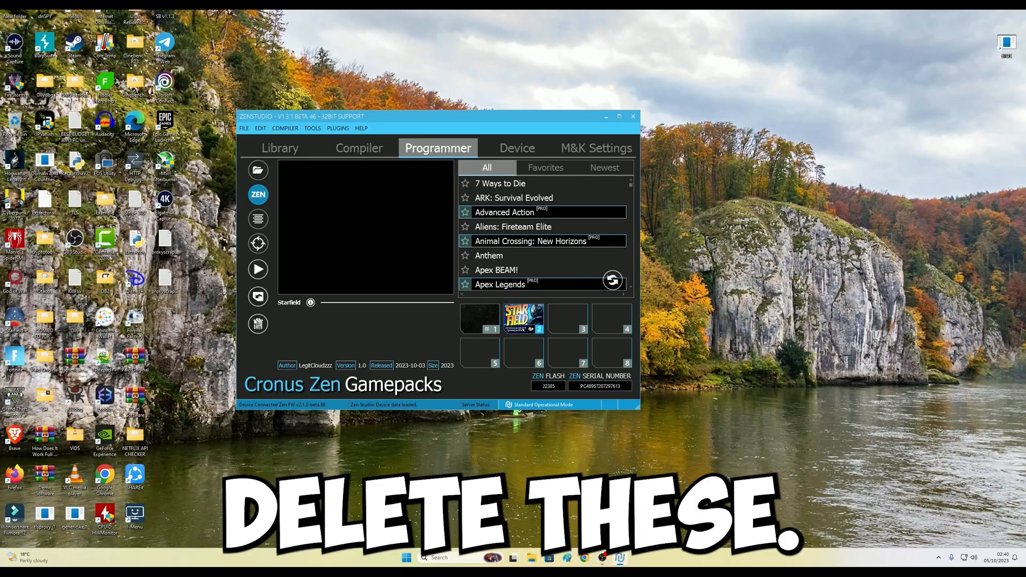
pyautogui.click(516, 148)
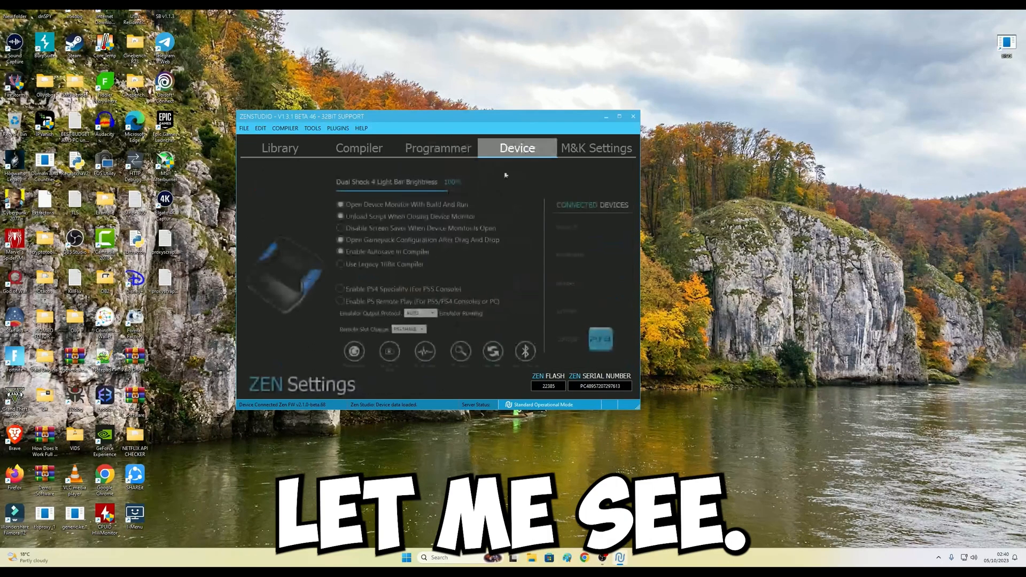
# Erase all memory slots on the Zen, confirm, and return to the Programmer page
pyautogui.click(385, 350)
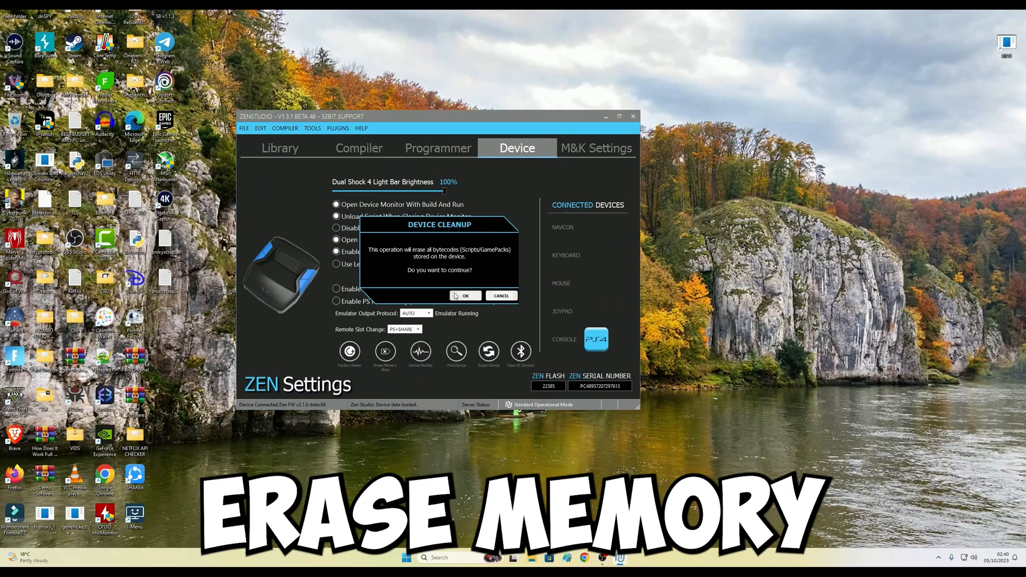
pyautogui.click(465, 296)
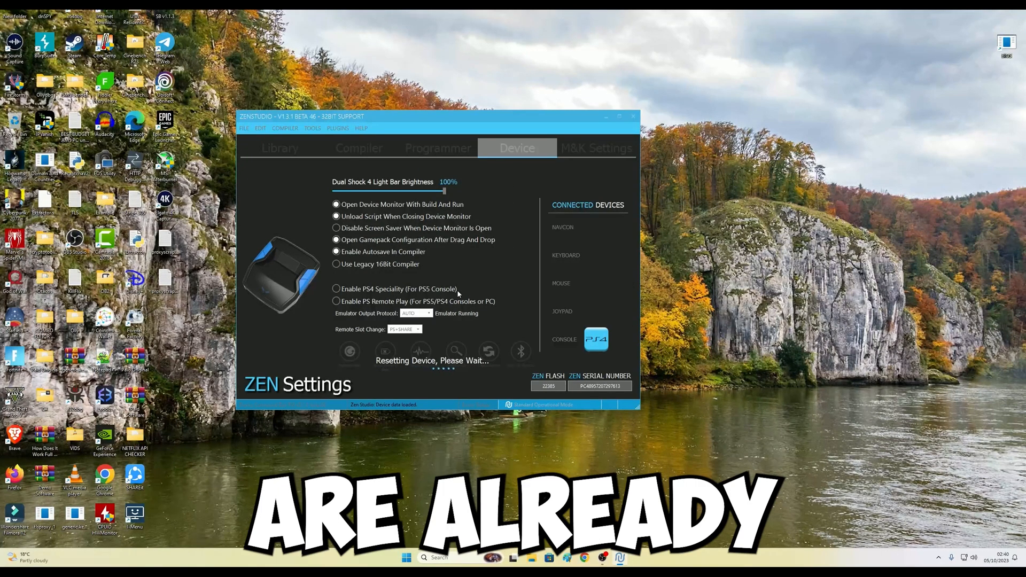
pyautogui.click(279, 148)
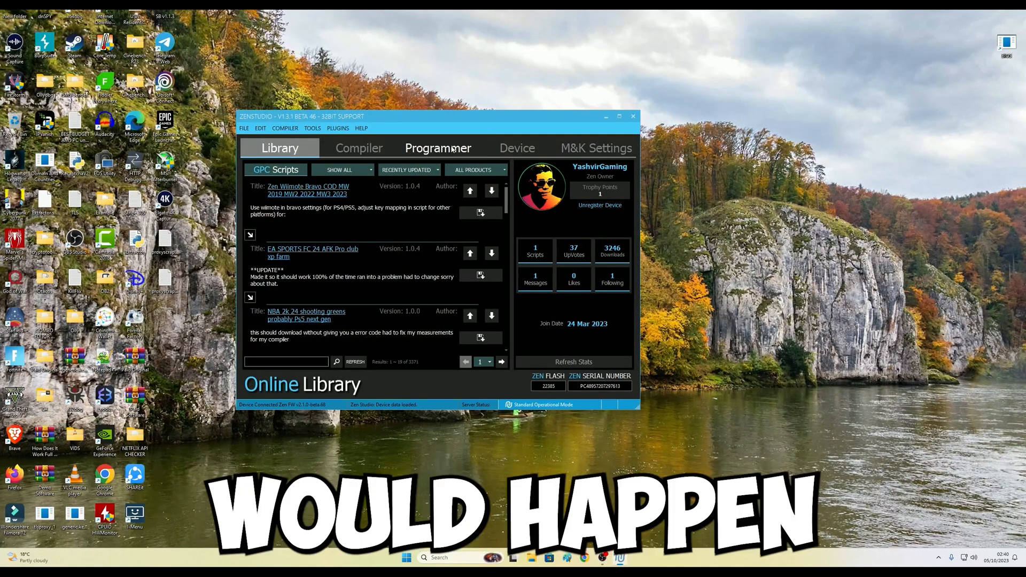
pyautogui.click(438, 148)
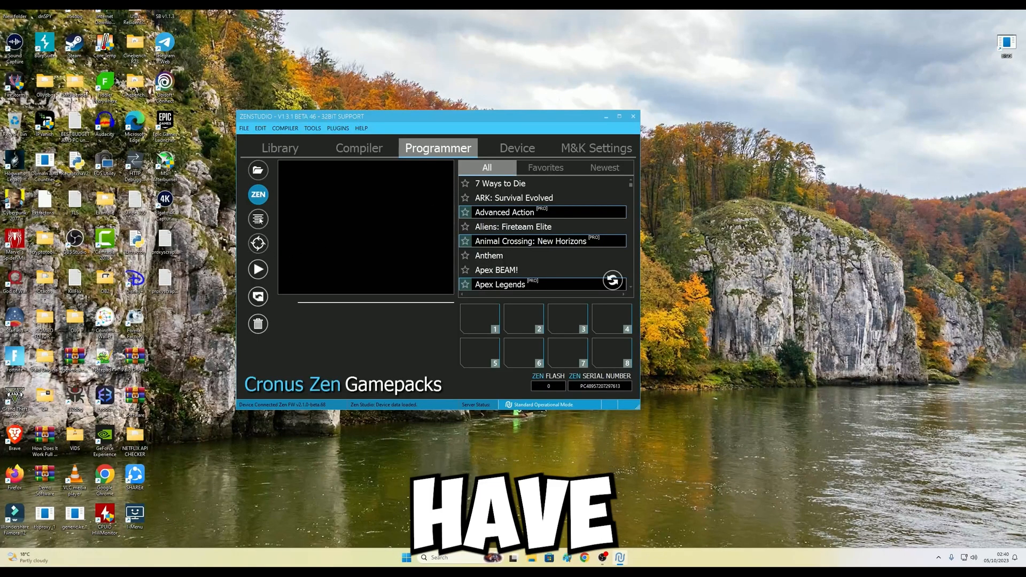
pyautogui.click(359, 148)
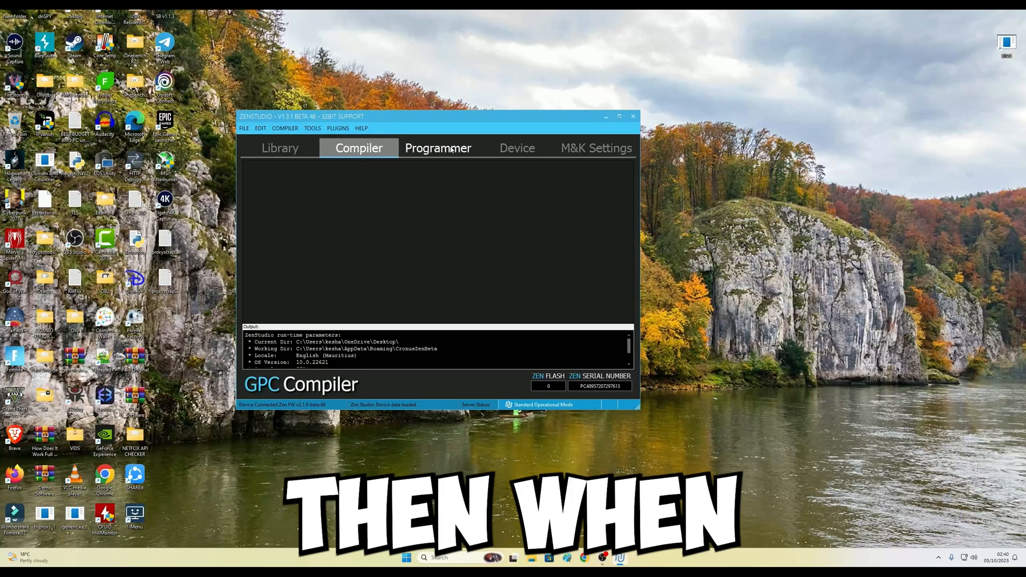
pyautogui.click(438, 148)
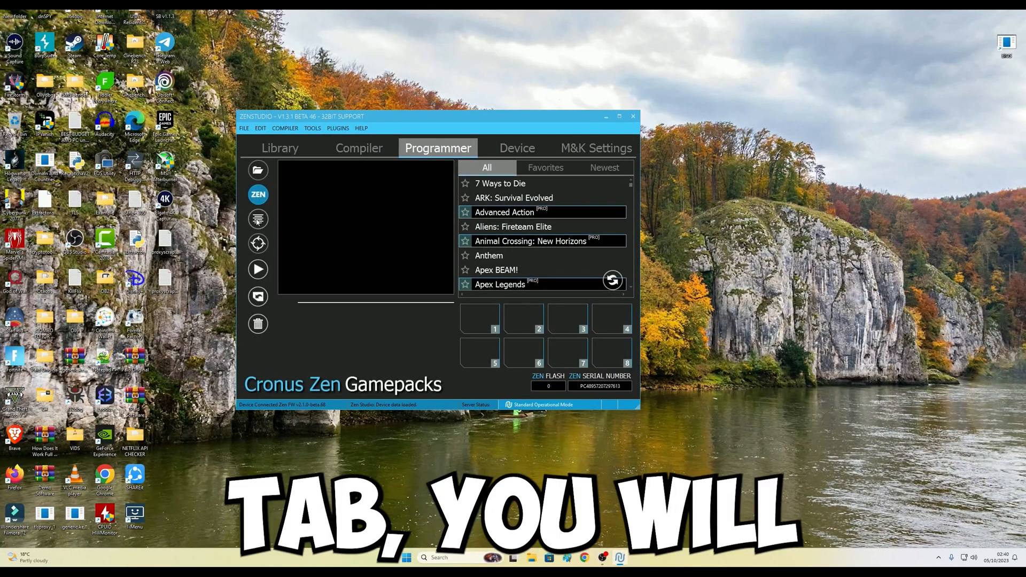
pyautogui.moveTo(258, 219)
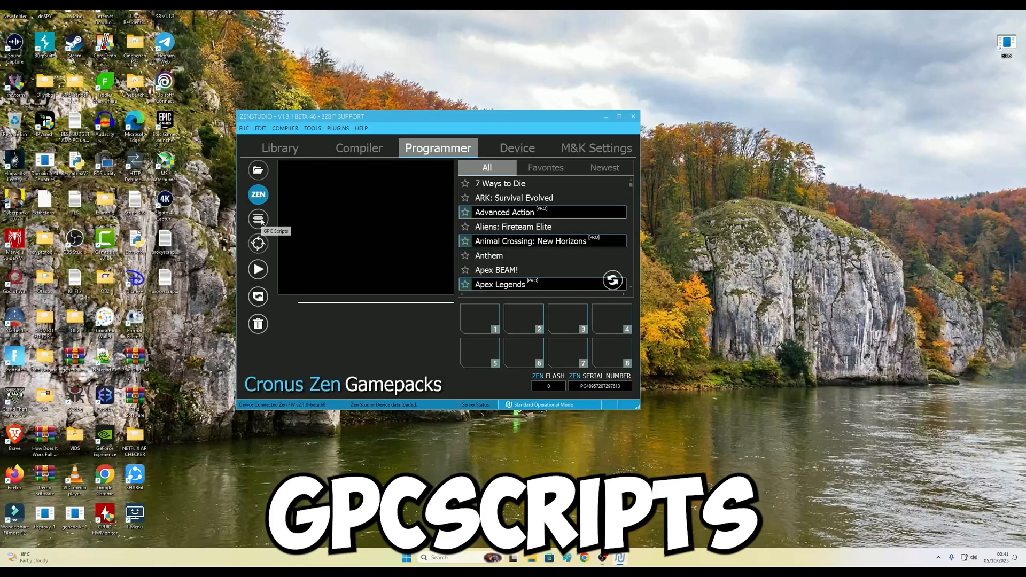
pyautogui.click(257, 219)
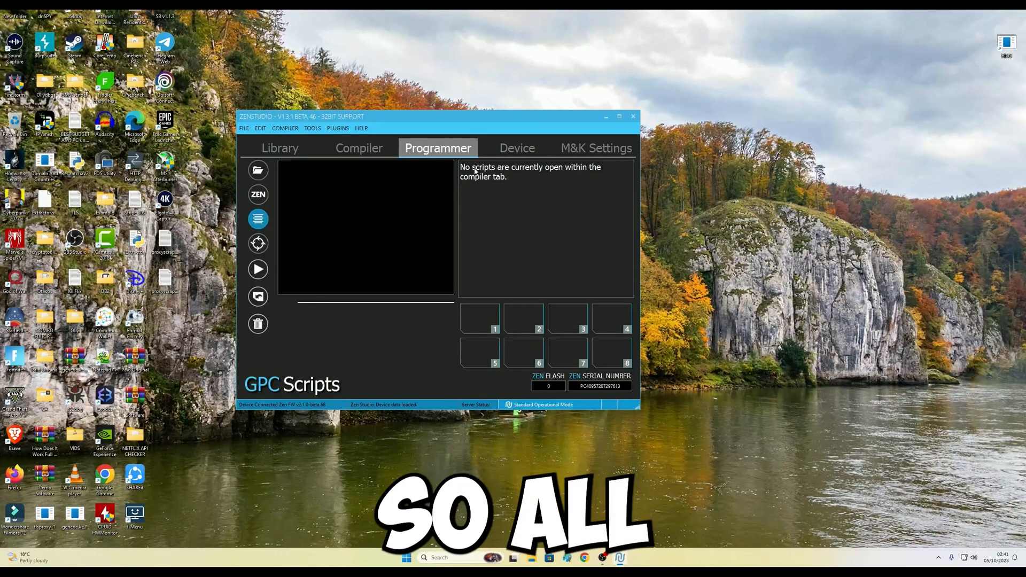
pyautogui.moveTo(472, 316)
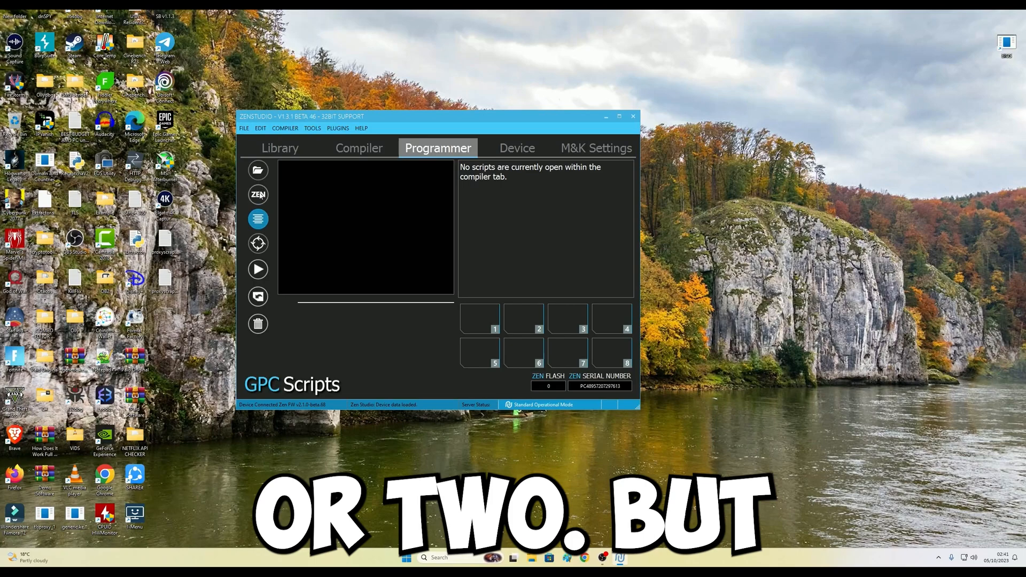
pyautogui.click(257, 195)
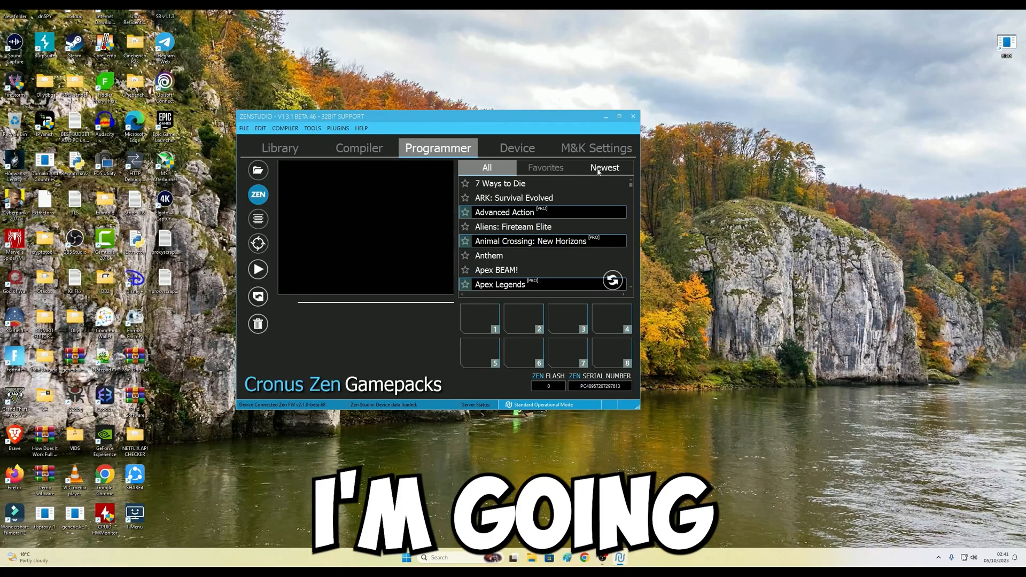
pyautogui.click(603, 168)
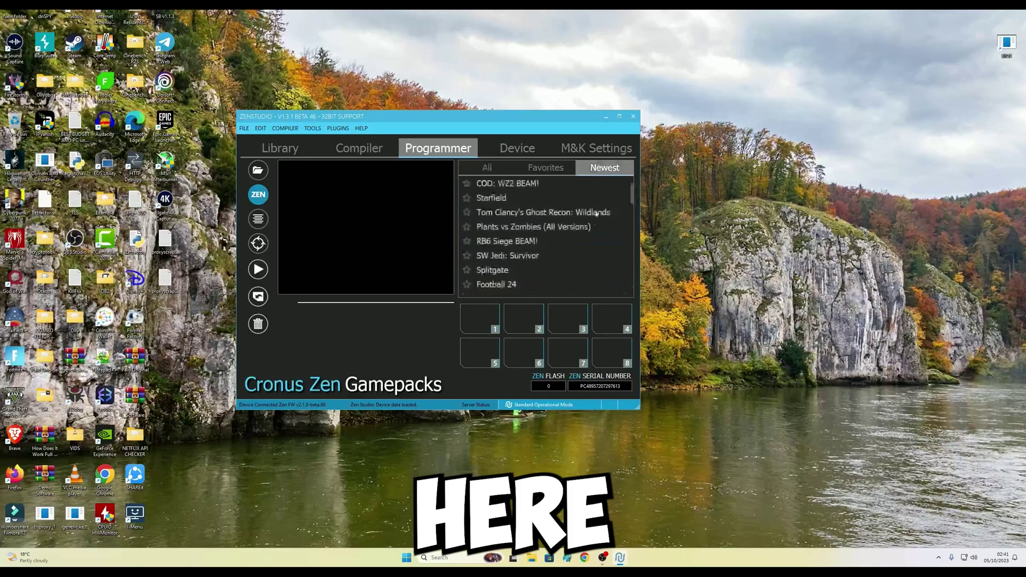
pyautogui.click(491, 198)
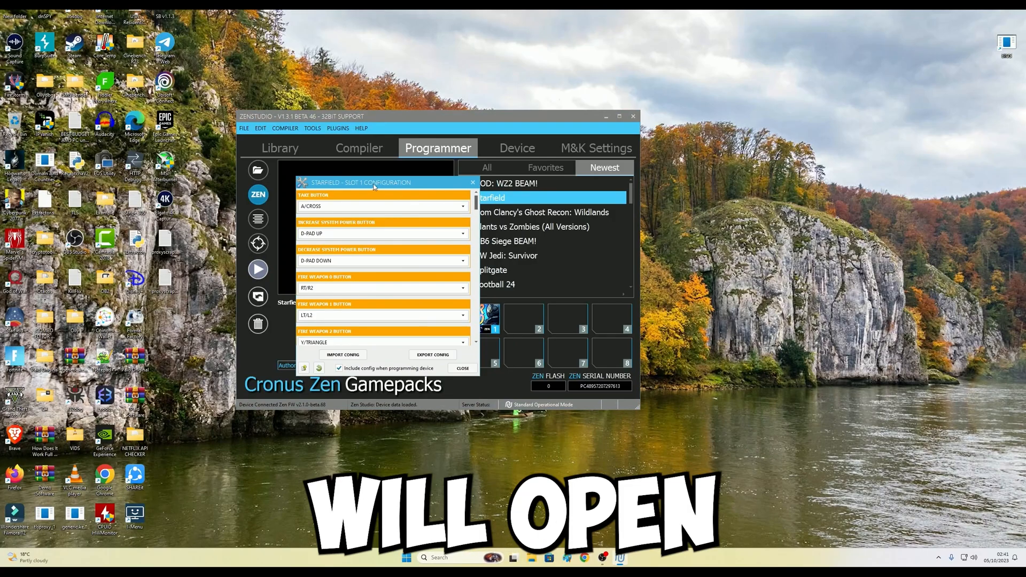
pyautogui.scroll(-3)
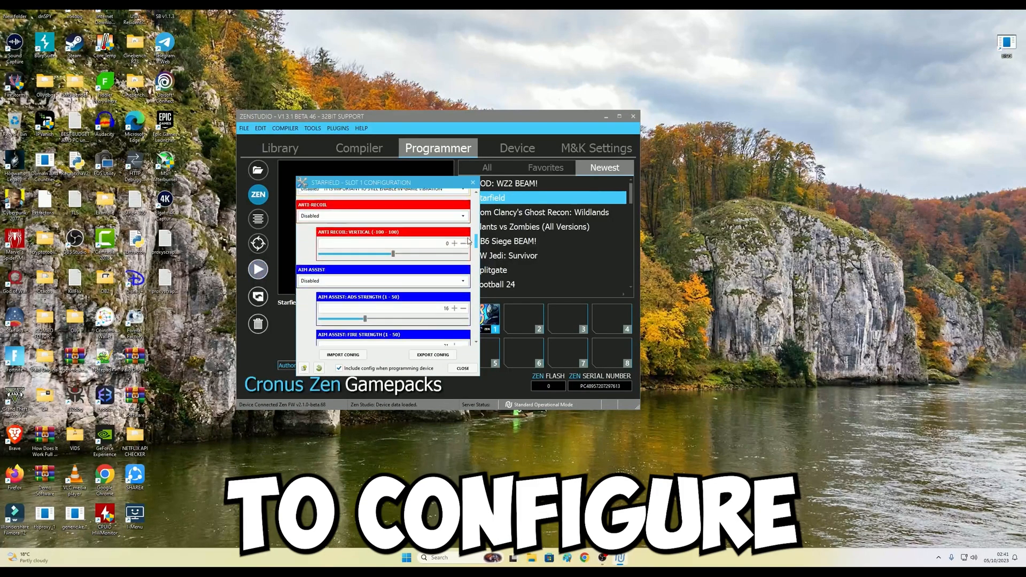
pyautogui.scroll(-3)
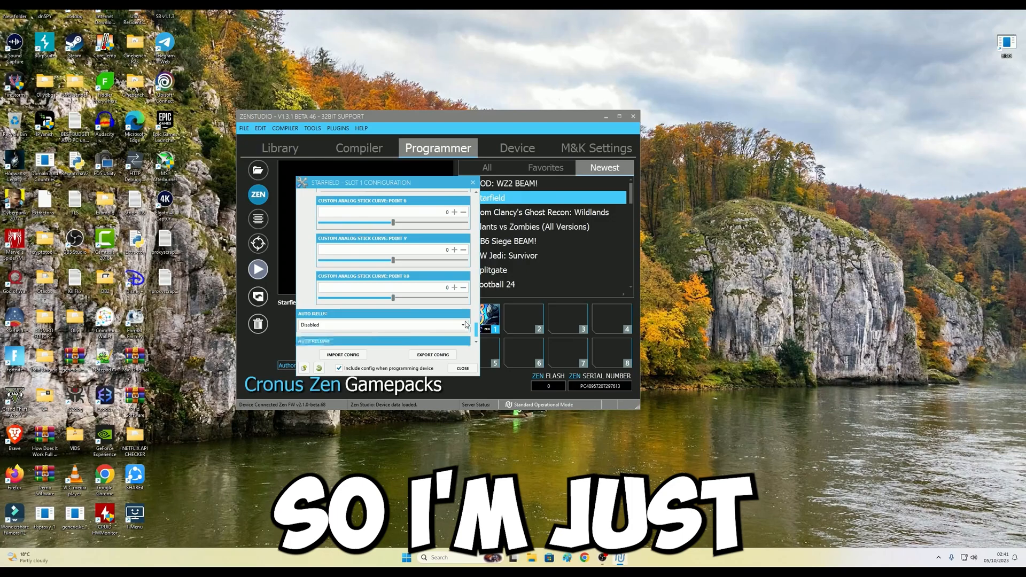
pyautogui.scroll(3)
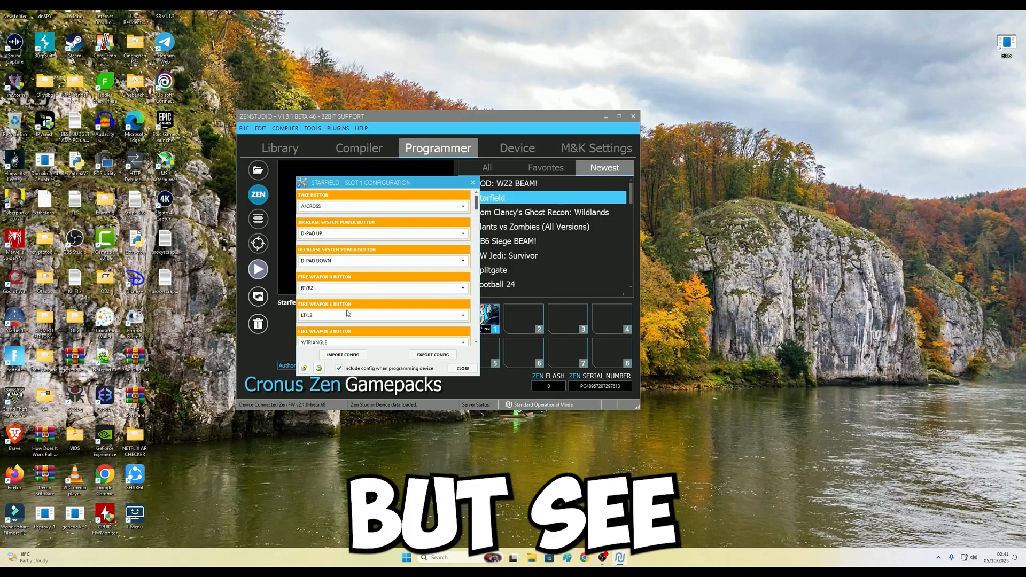
pyautogui.moveTo(323, 207)
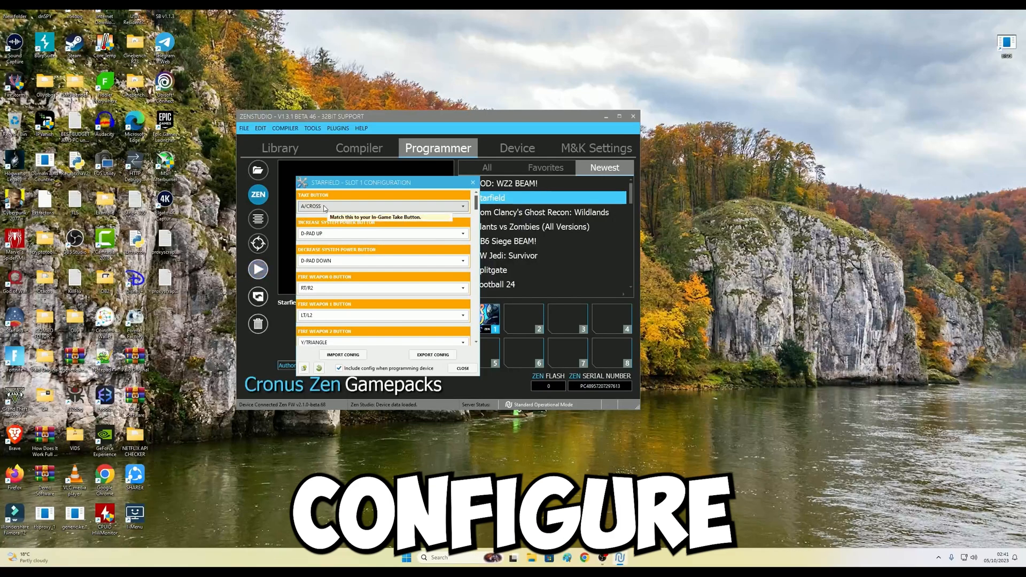
pyautogui.click(463, 207)
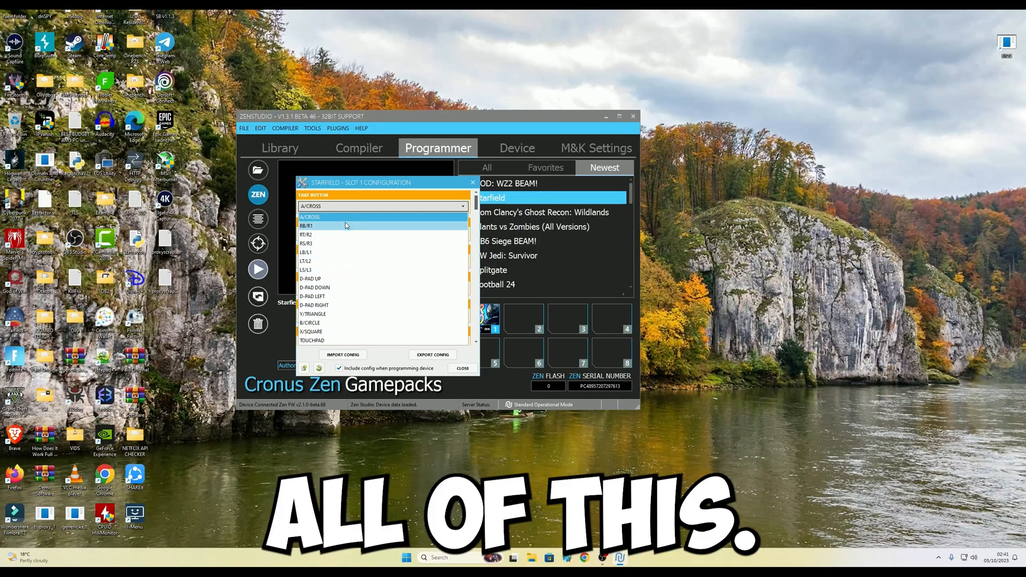
pyautogui.click(383, 216)
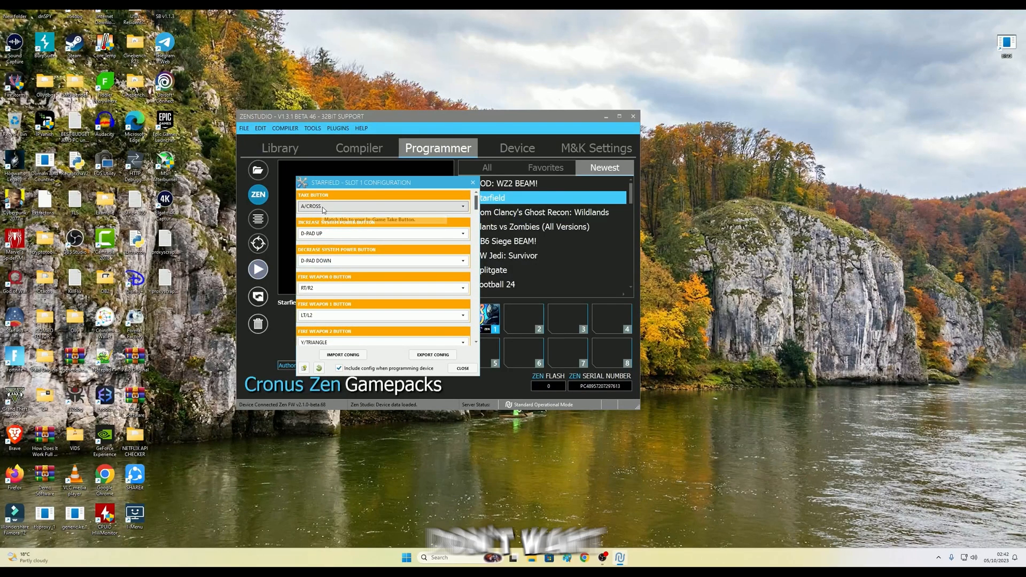
pyautogui.moveTo(383, 233)
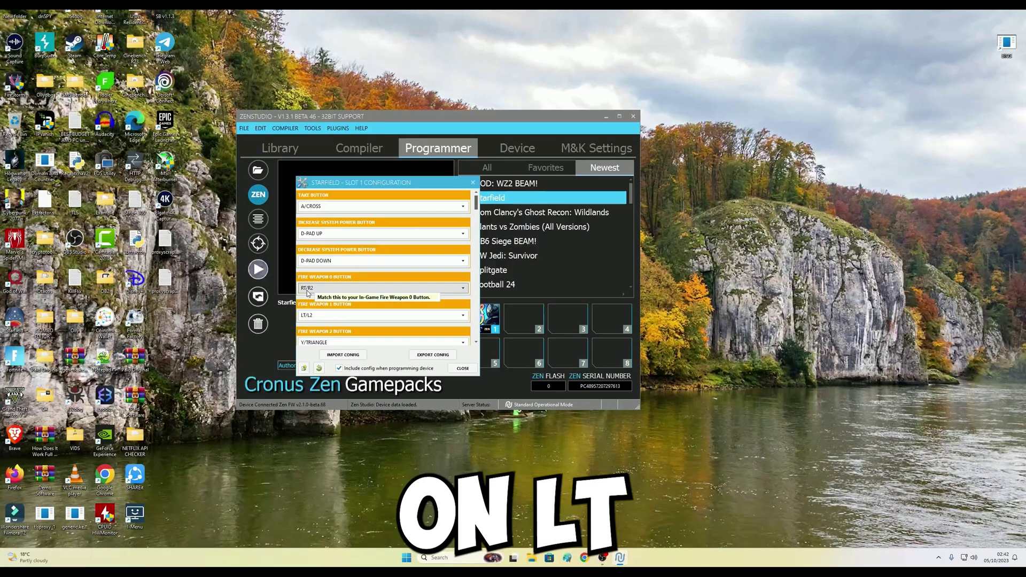
pyautogui.moveTo(335, 290)
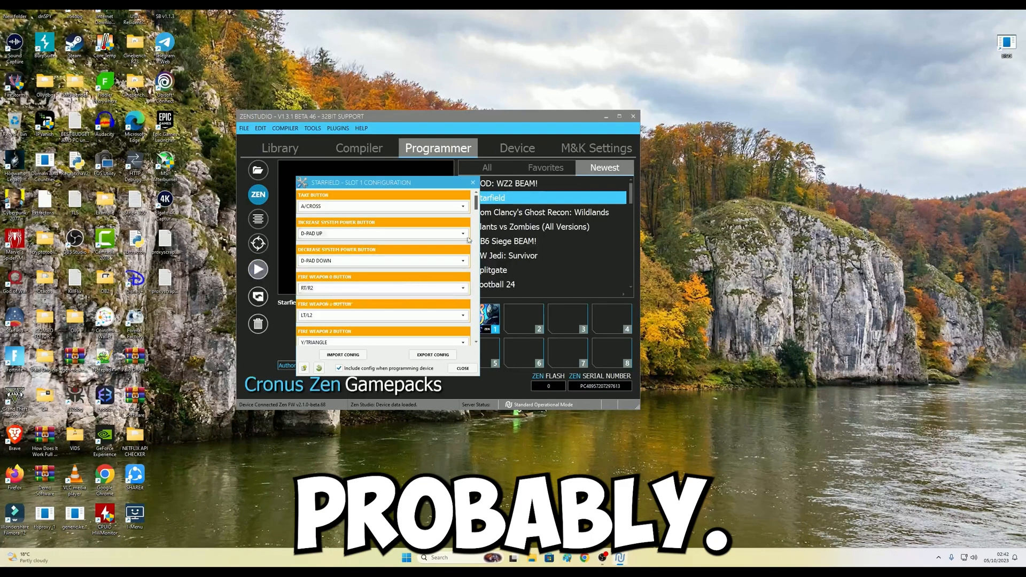
pyautogui.scroll(-3)
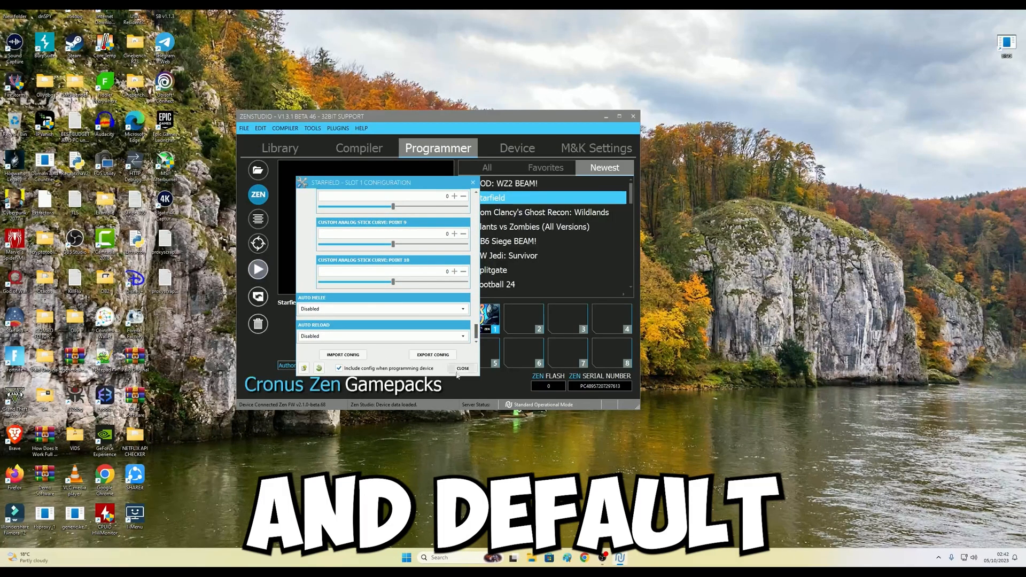
pyautogui.click(463, 368)
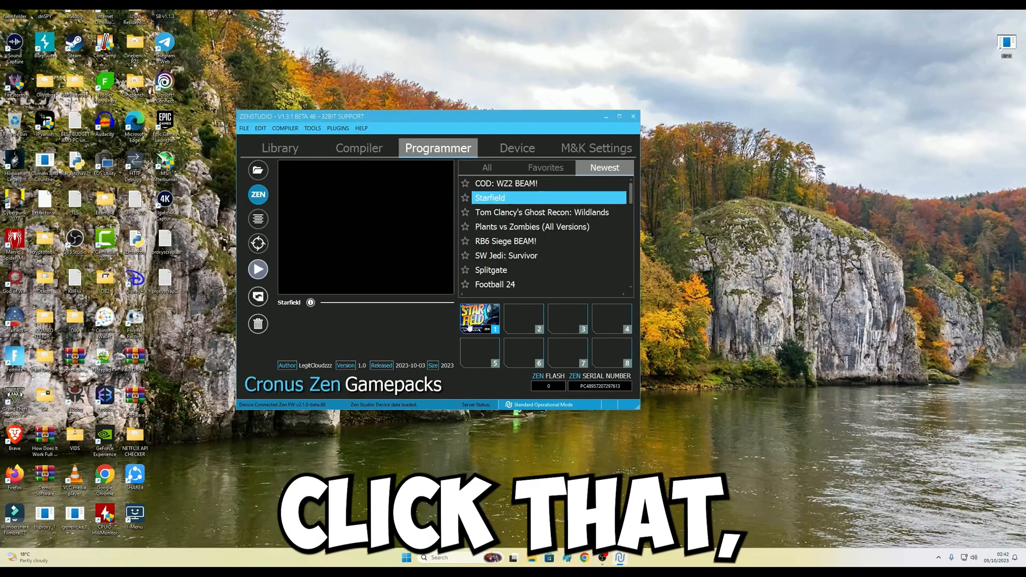
pyautogui.moveTo(480, 326)
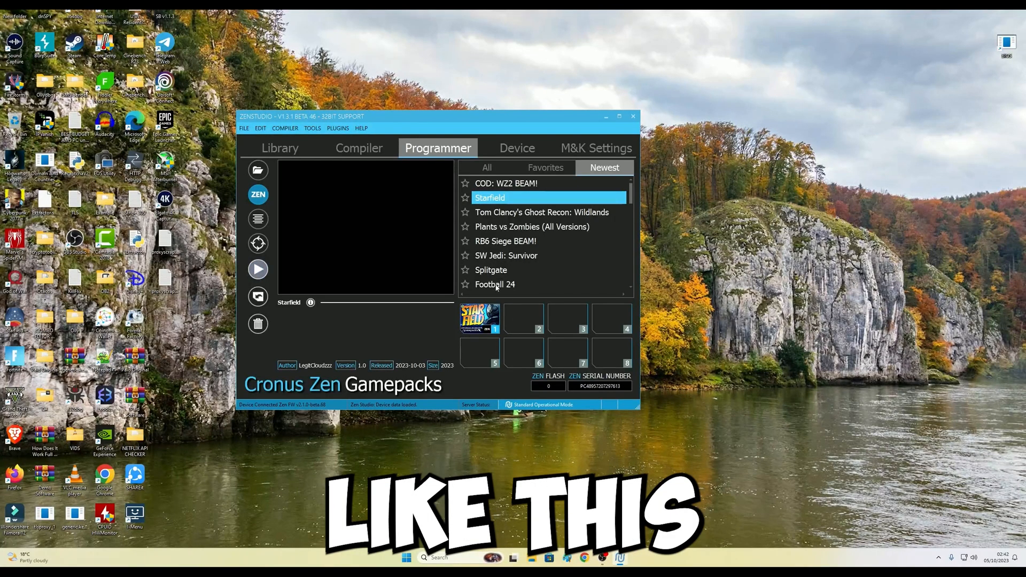
# Load the COD: MW/WZ 22 gamepack into slot 2 and close its configuration
pyautogui.click(530, 269)
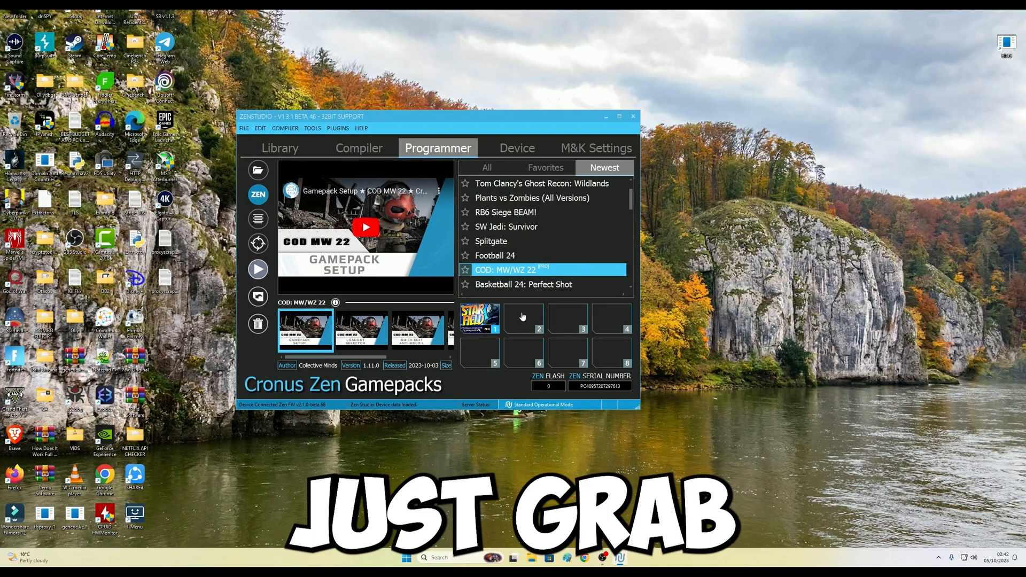
pyautogui.click(523, 319)
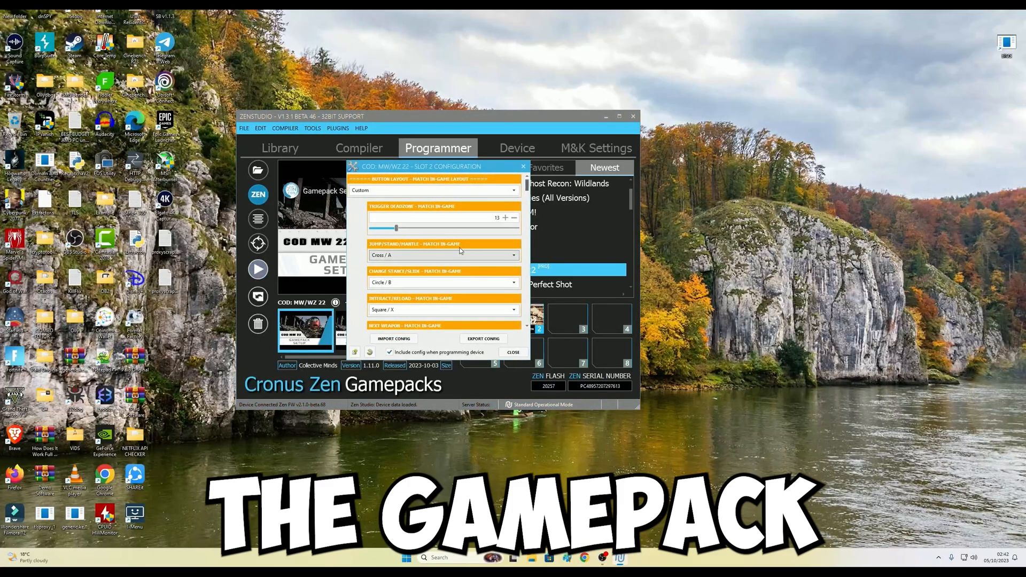
pyautogui.click(514, 352)
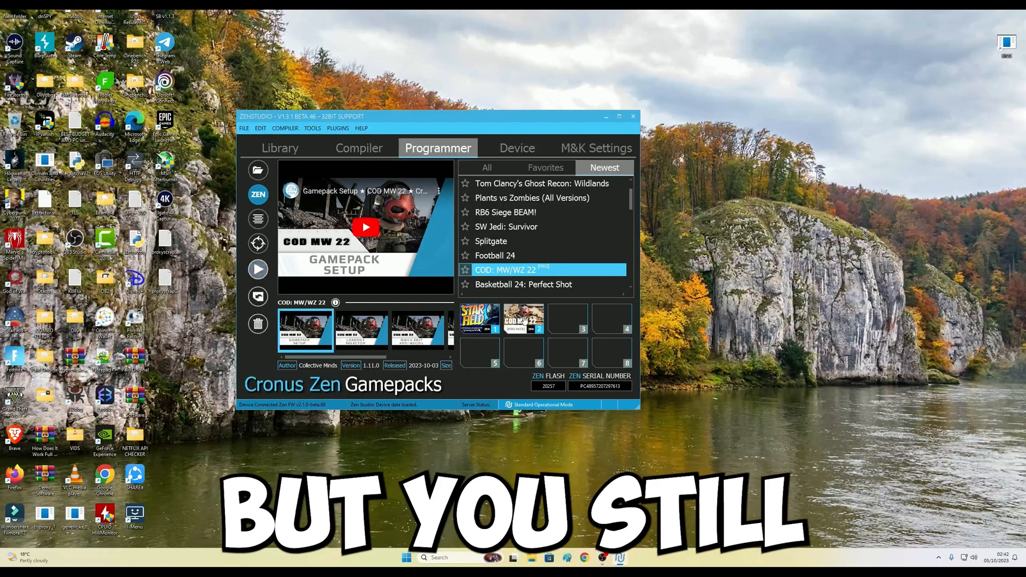
pyautogui.moveTo(524, 319)
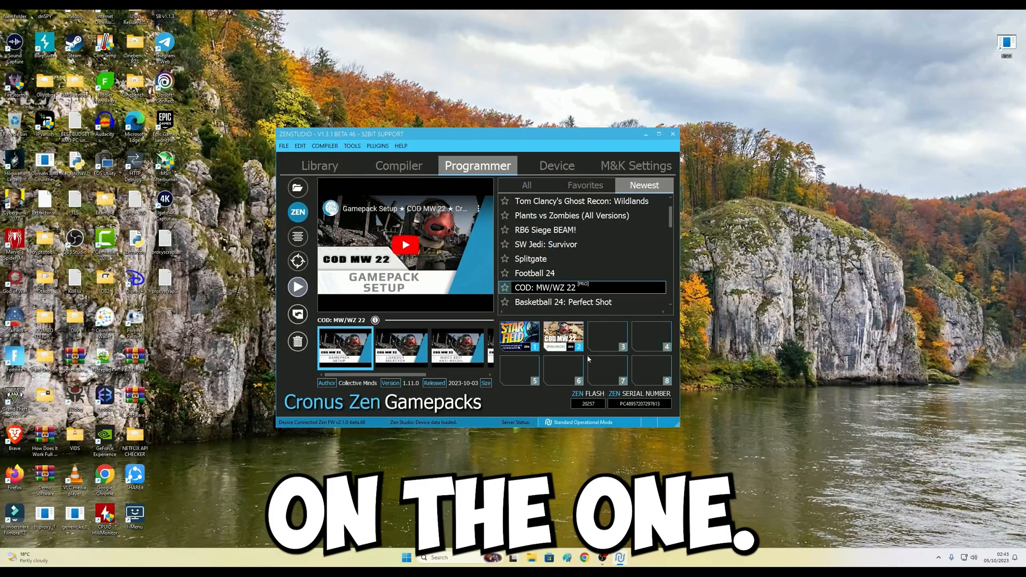
pyautogui.moveTo(563, 337)
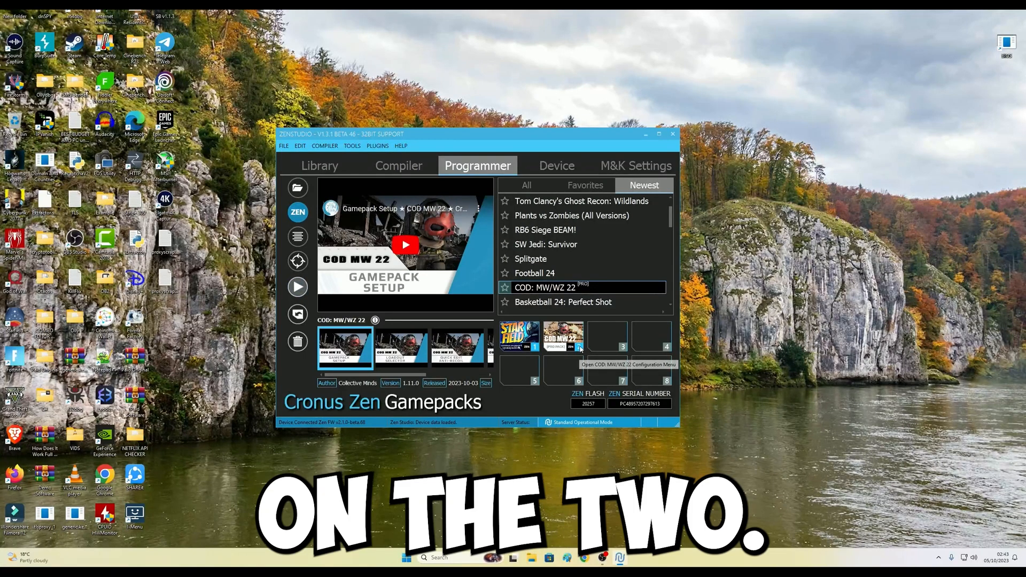
pyautogui.click(562, 337)
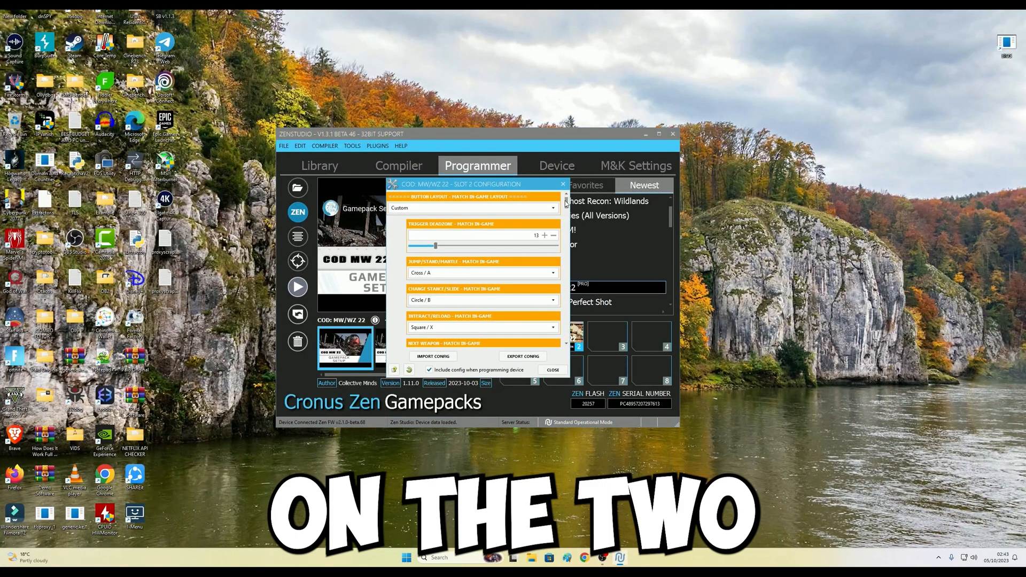
pyautogui.scroll(-3)
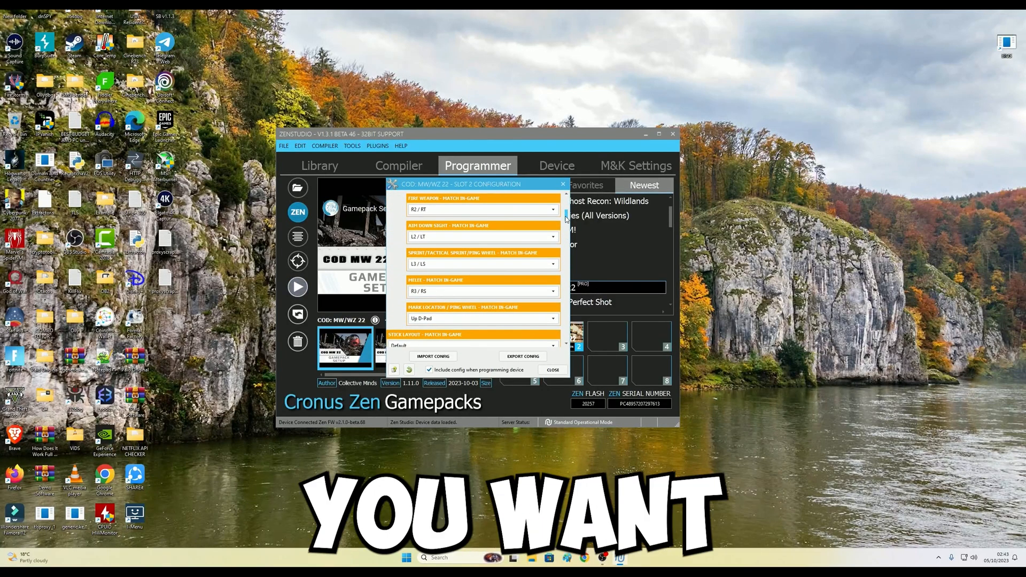
pyautogui.scroll(-3)
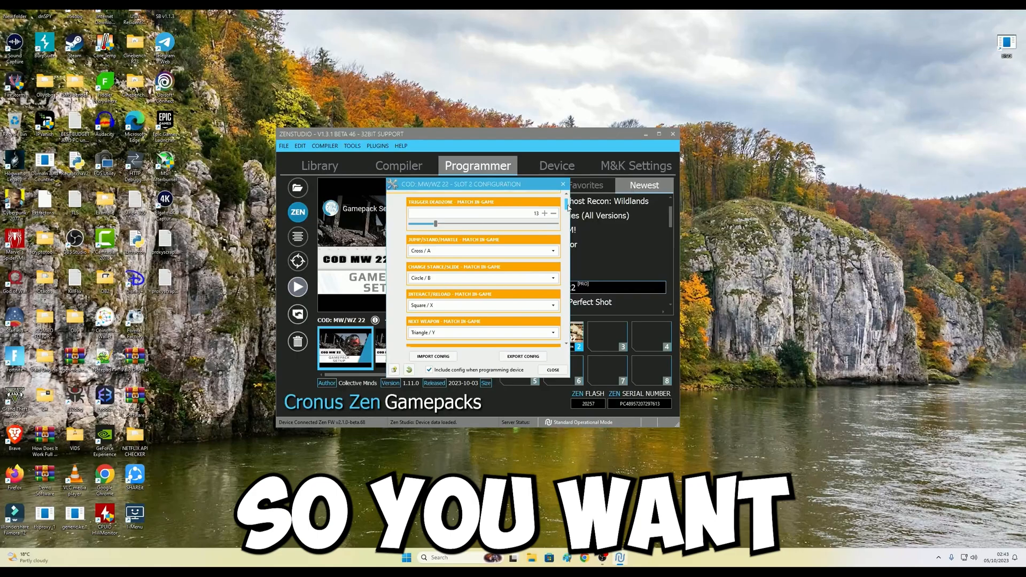
pyautogui.scroll(-3)
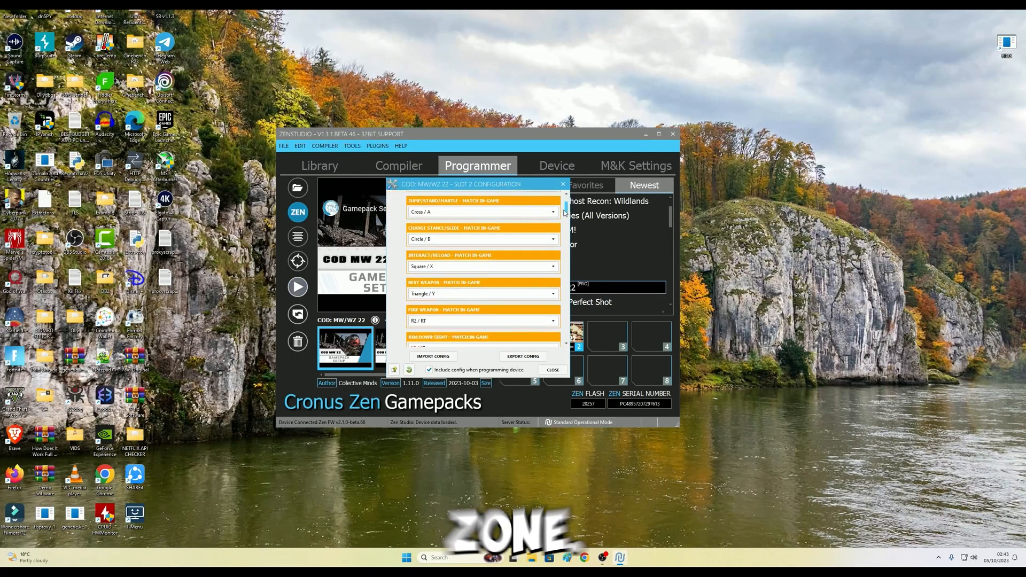
pyautogui.click(551, 370)
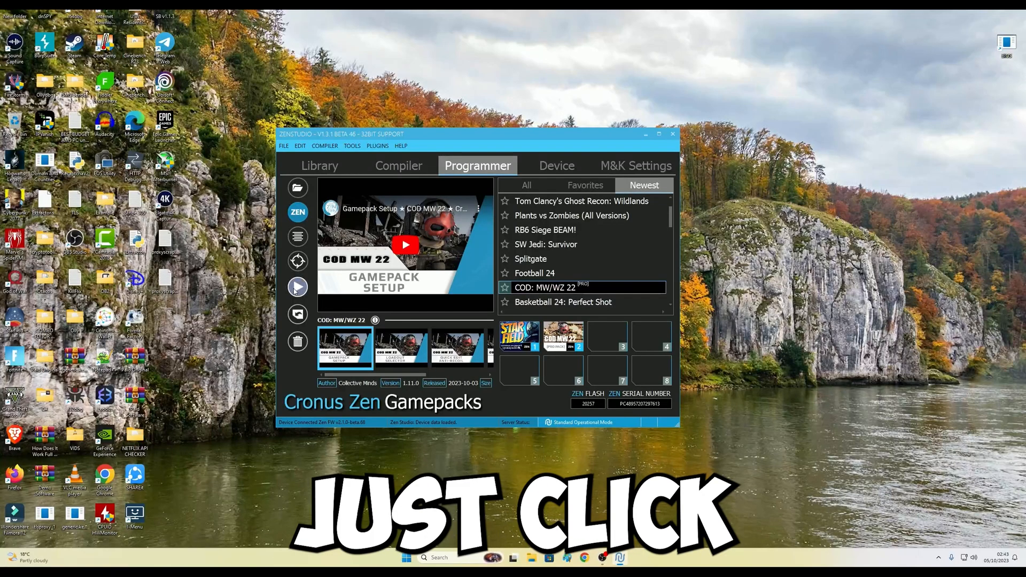
pyautogui.moveTo(297, 286)
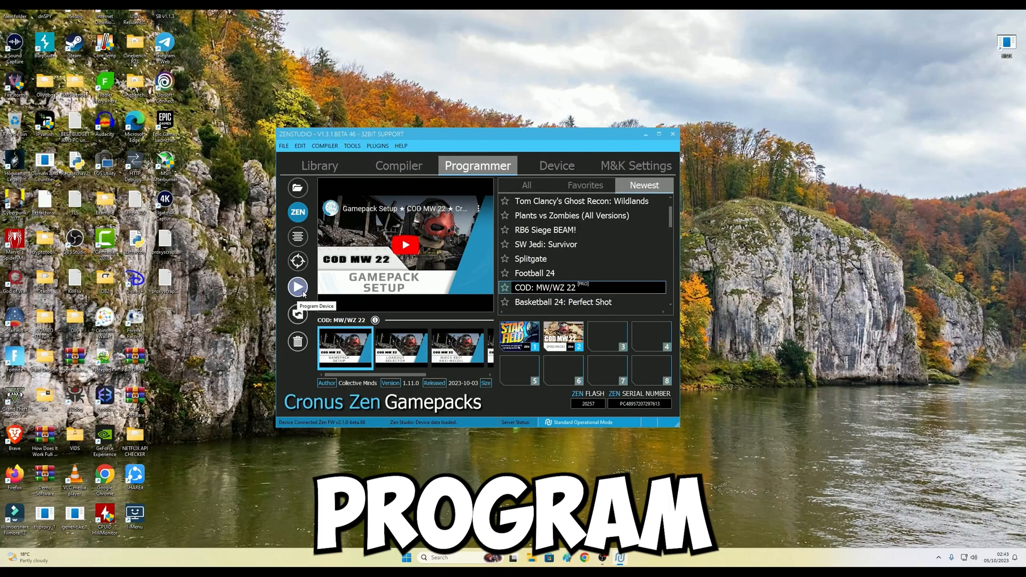
# Program both slots to the device, acknowledge success, and close Zen Studio
pyautogui.click(297, 286)
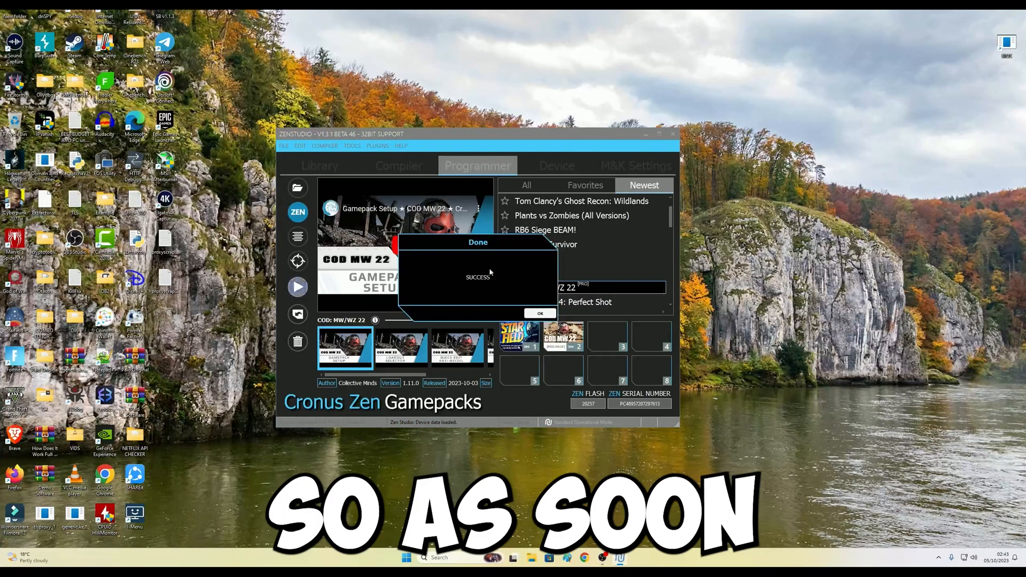
pyautogui.click(540, 313)
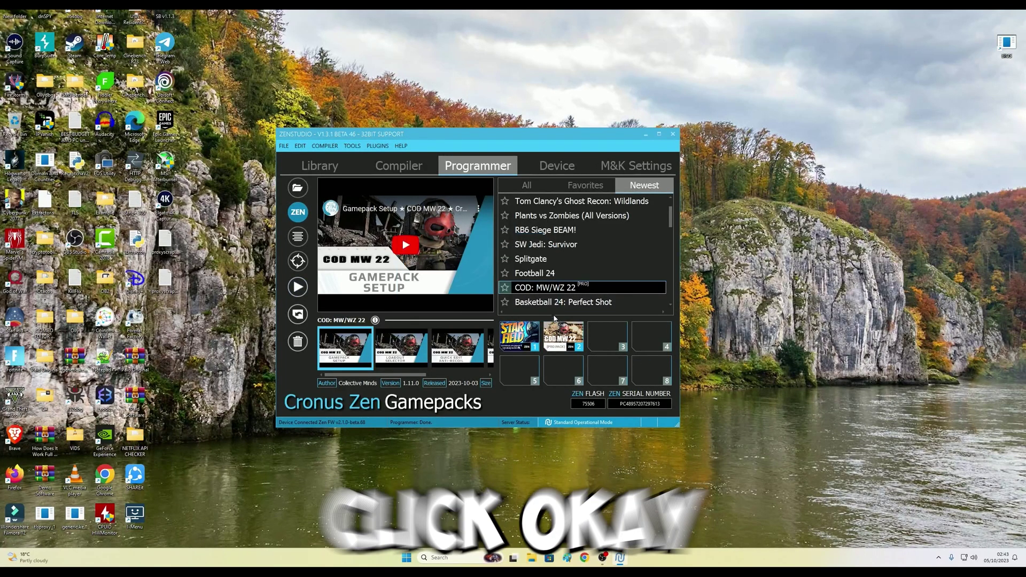
pyautogui.click(673, 133)
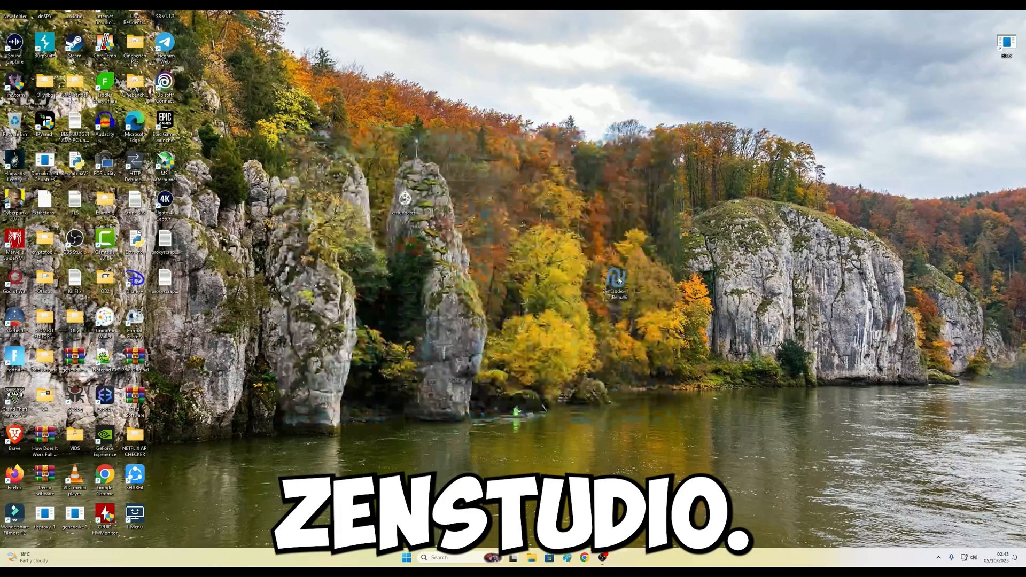
pyautogui.rightClick(615, 278)
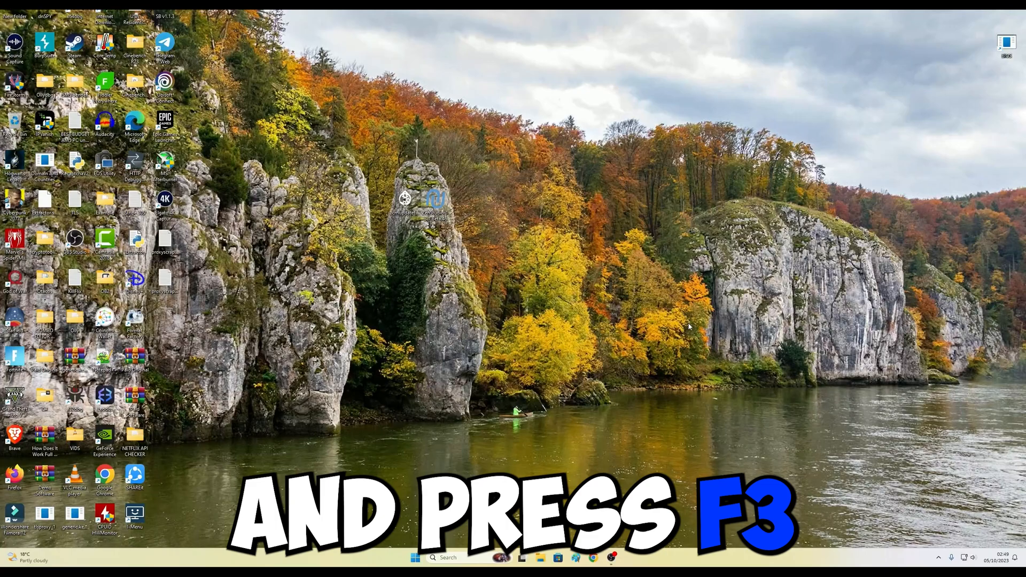
pyautogui.press('f3')
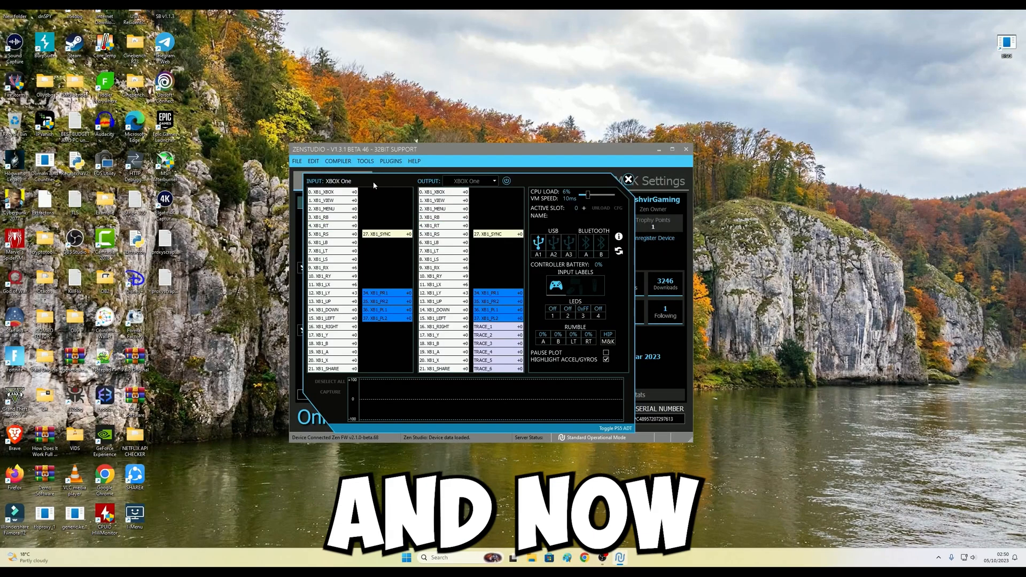
pyautogui.click(327, 310)
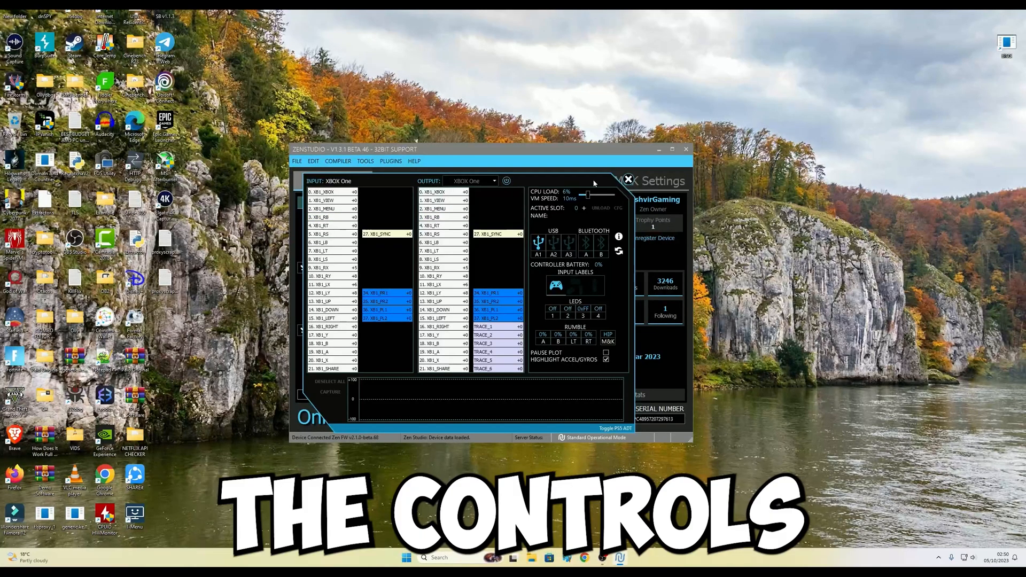
pyautogui.click(627, 179)
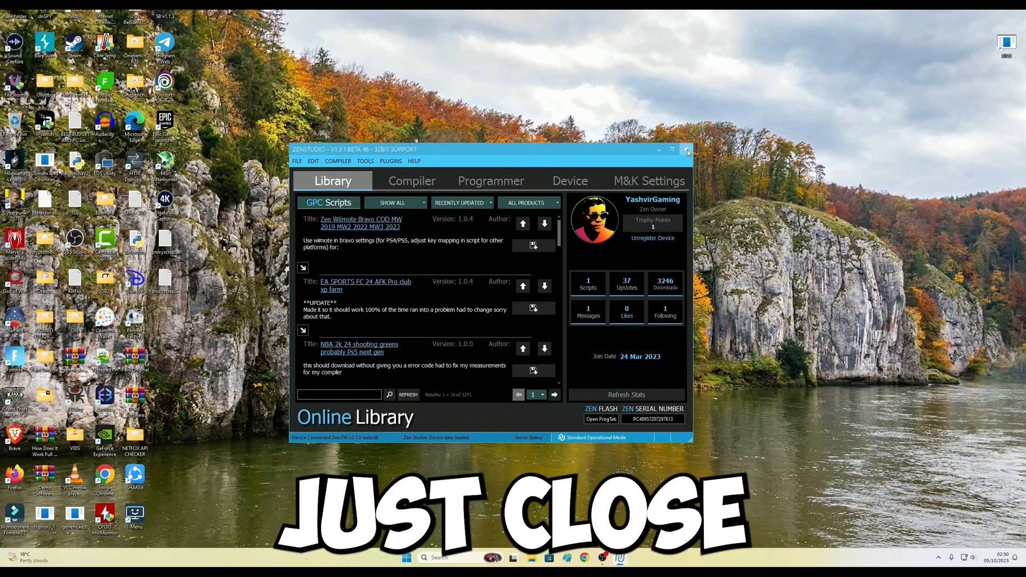
pyautogui.click(687, 149)
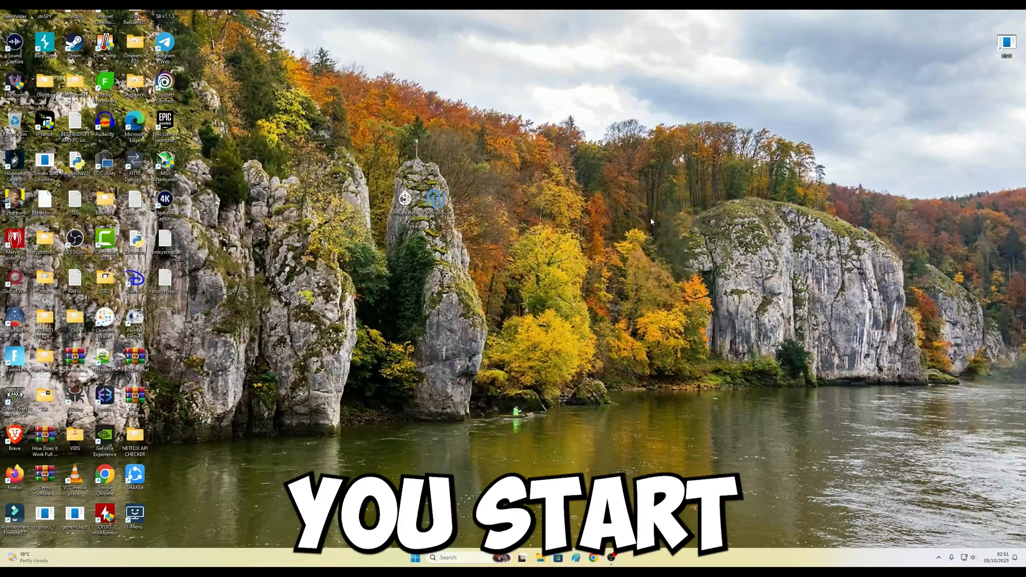